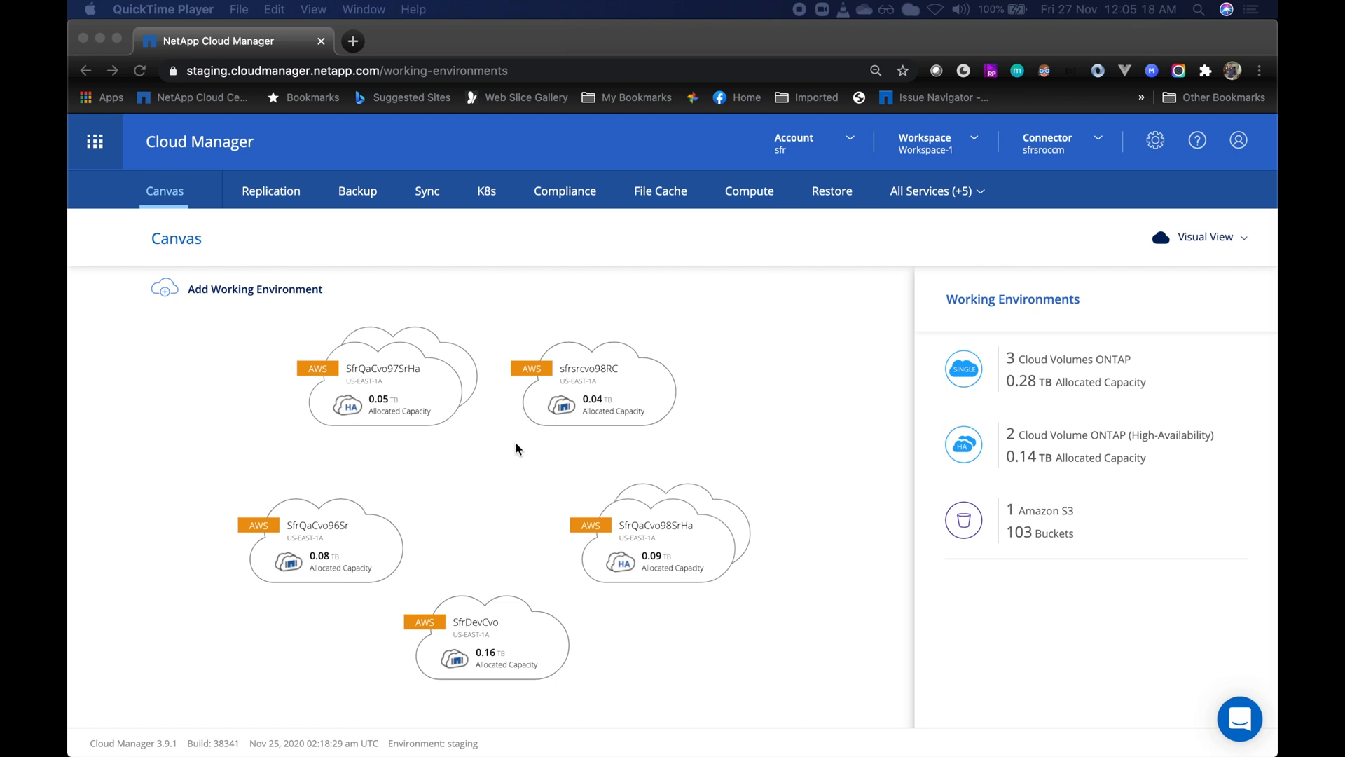
mouse_move(536, 412)
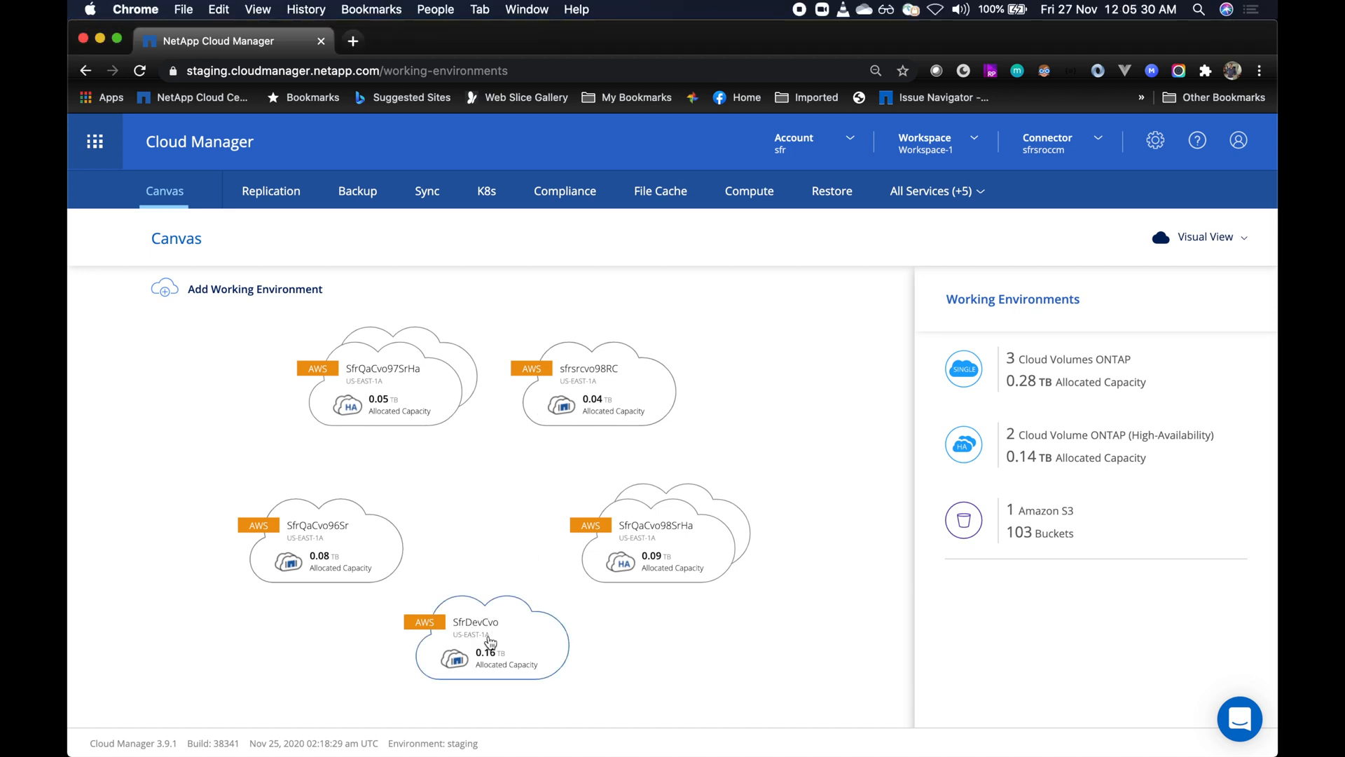
- Show the SfrDevCvo working environment's side panel from the Canvas
click(492, 639)
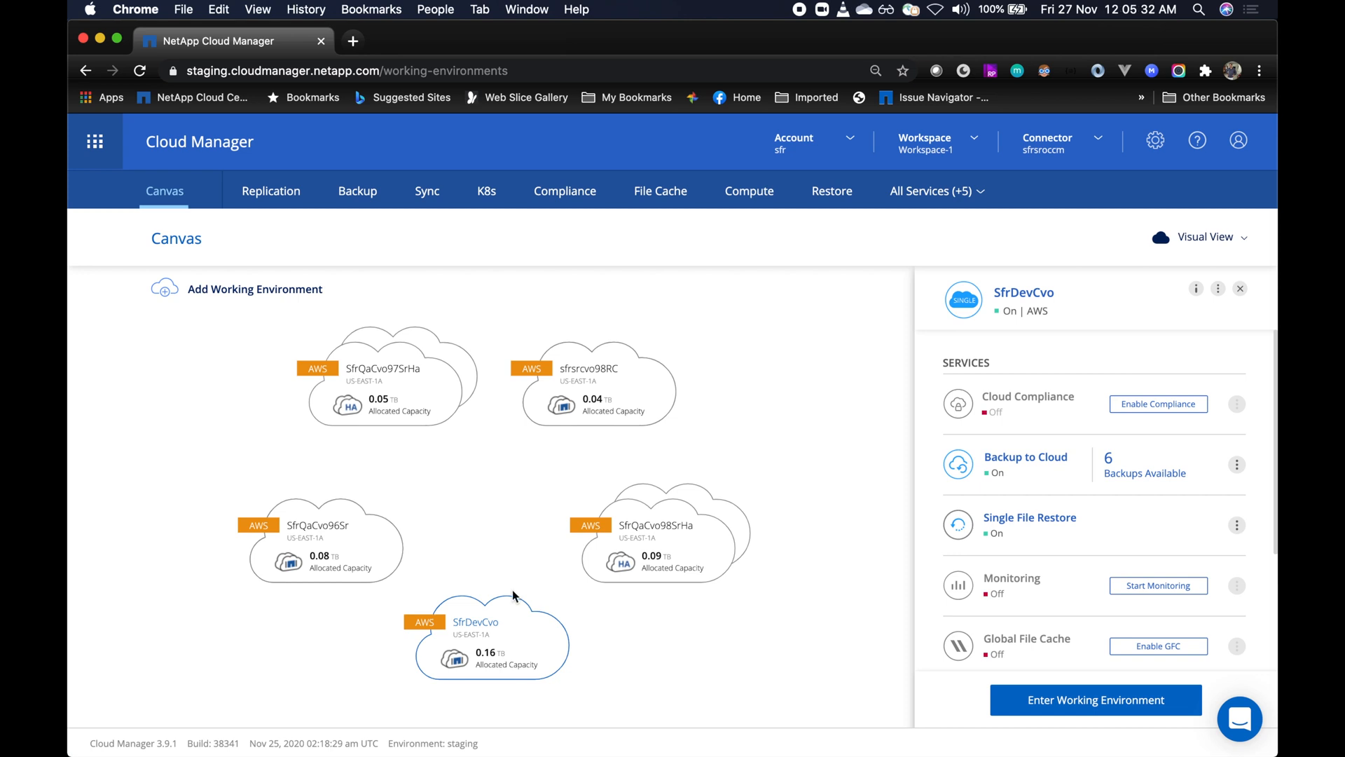
mouse_move(1011, 456)
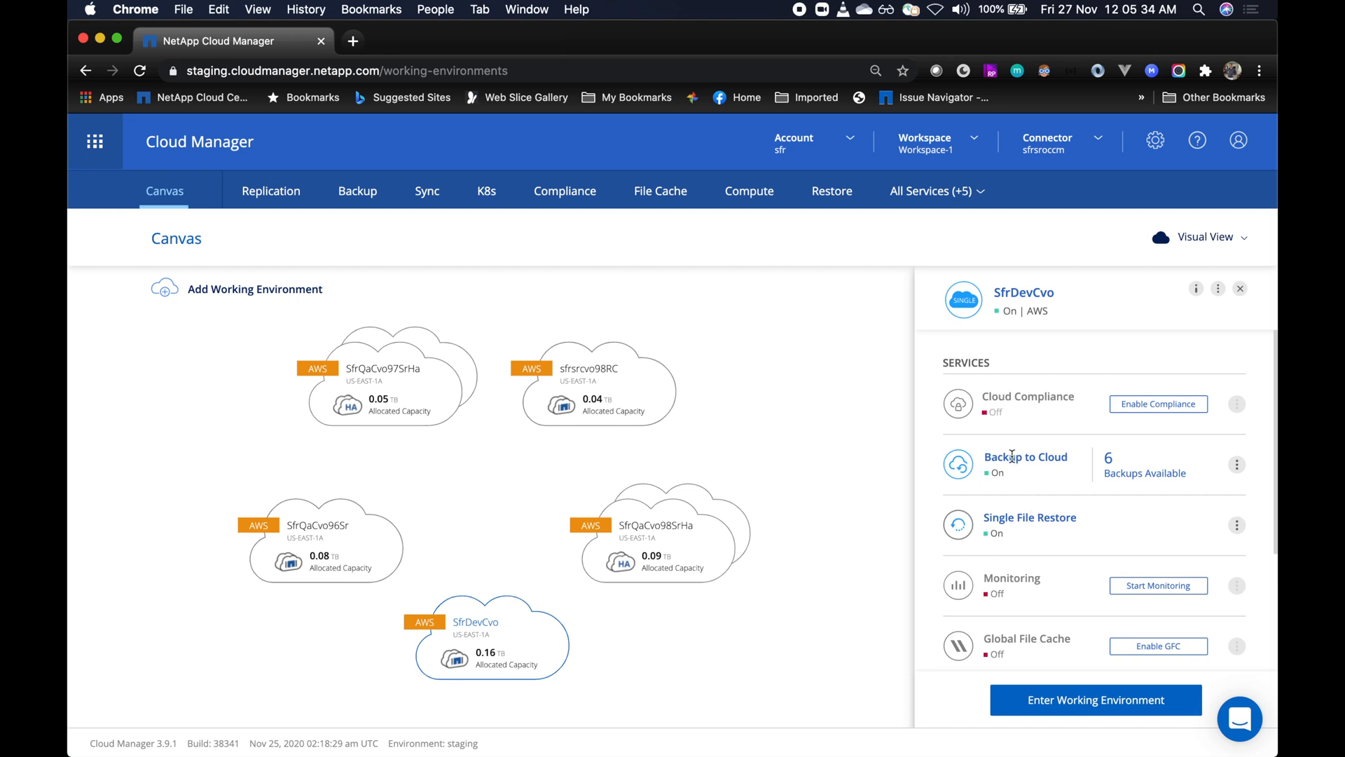
mouse_move(1024, 537)
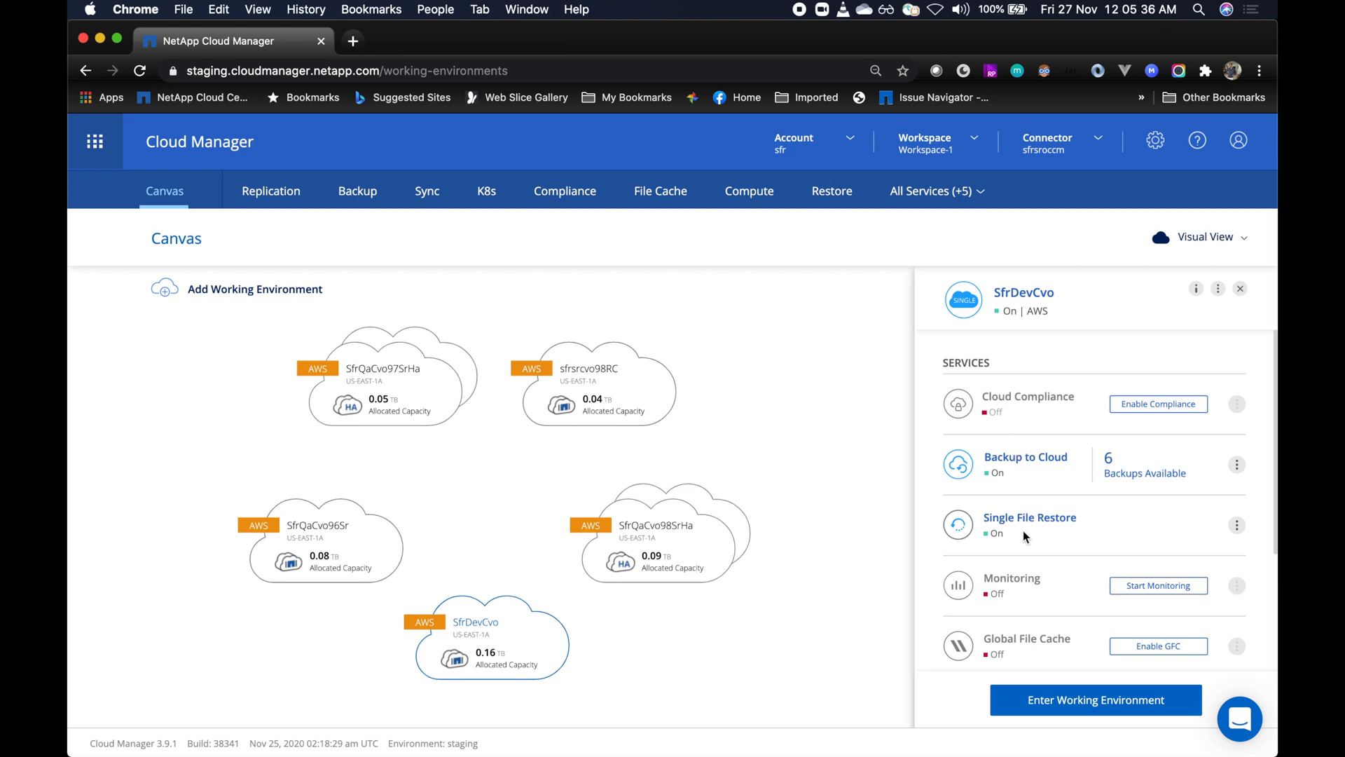
mouse_move(892, 347)
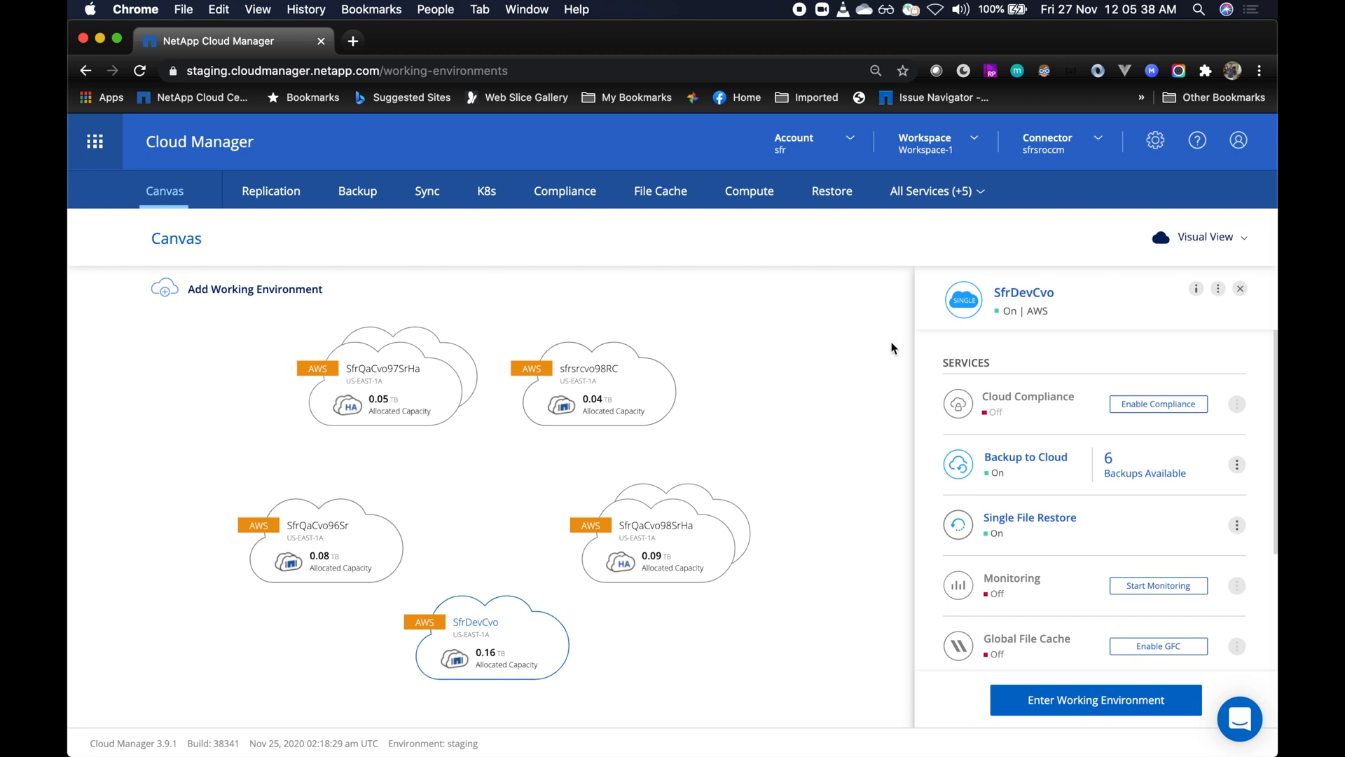
mouse_move(831, 191)
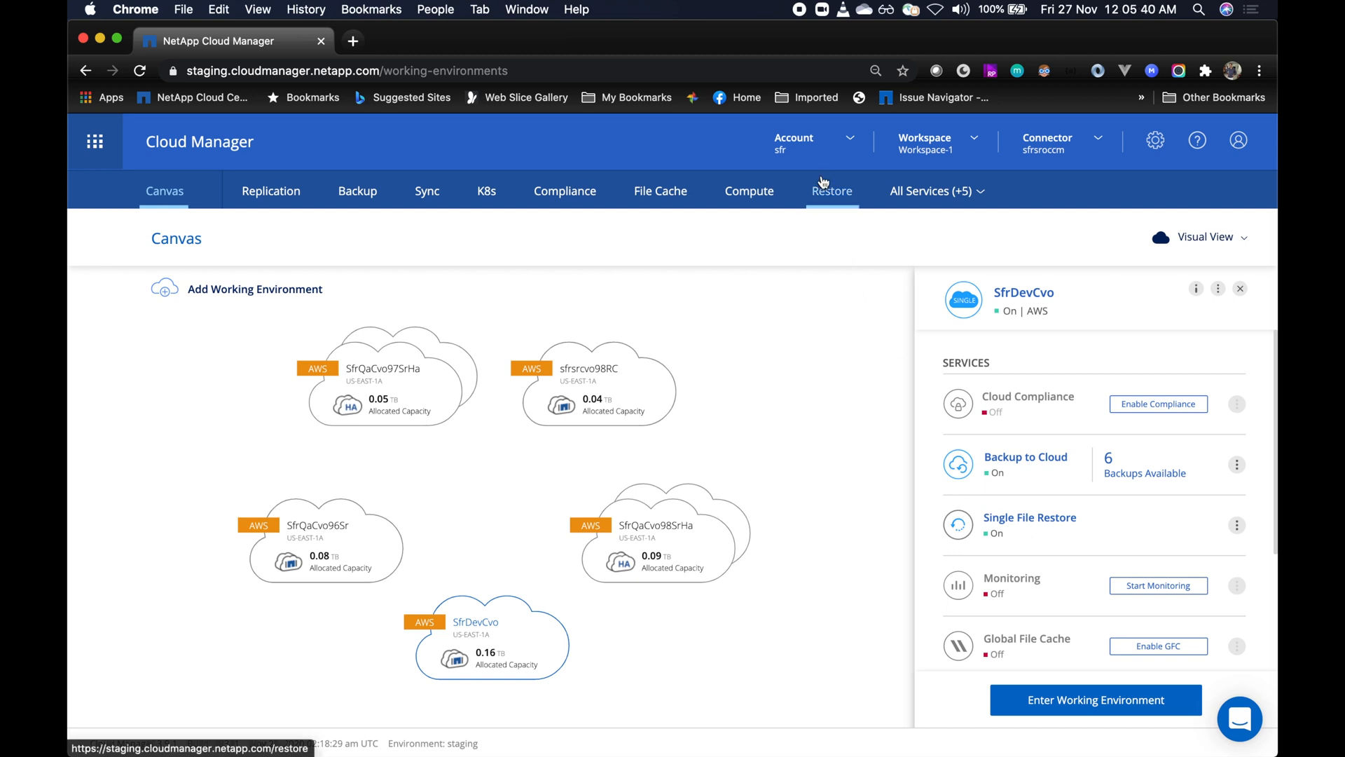
- Begin a new Single File Restore from the Restore dashboard, reaching the Select Source step
click(831, 191)
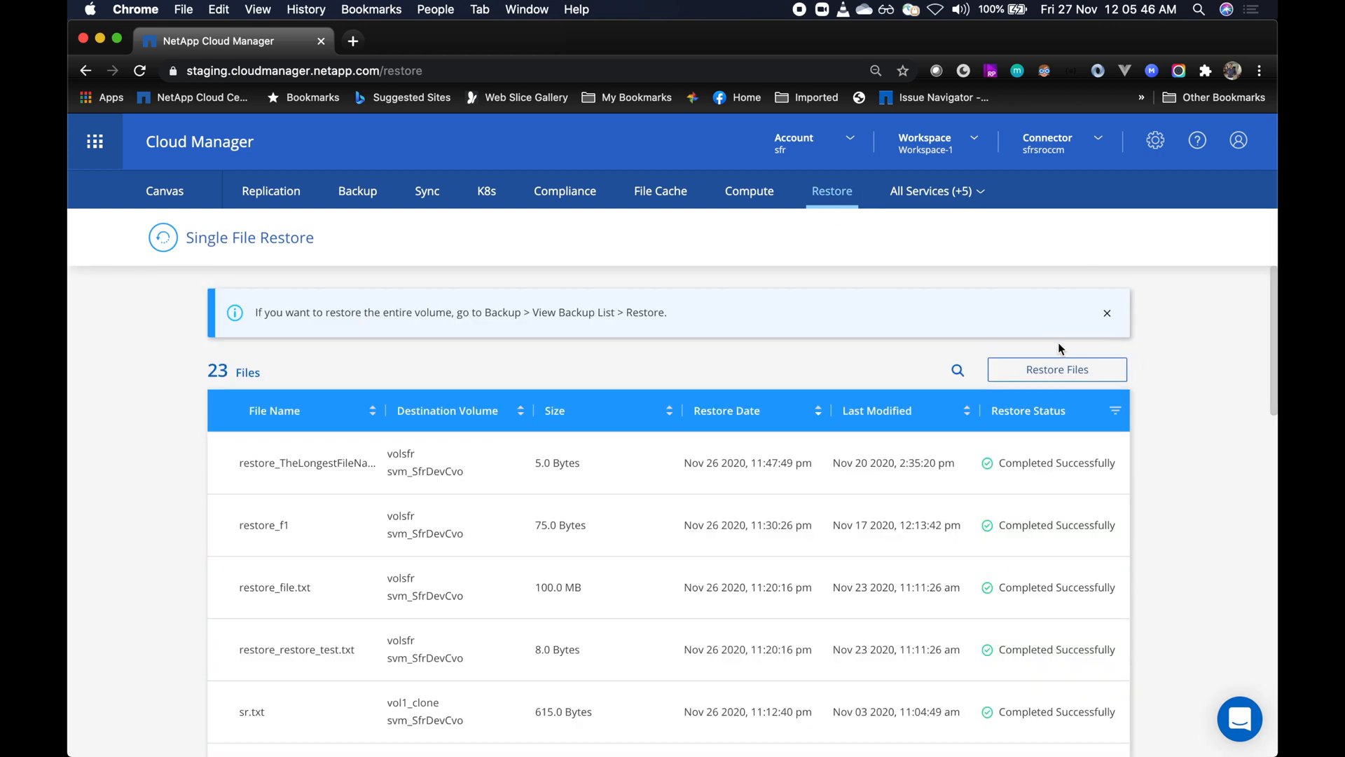
click(1057, 369)
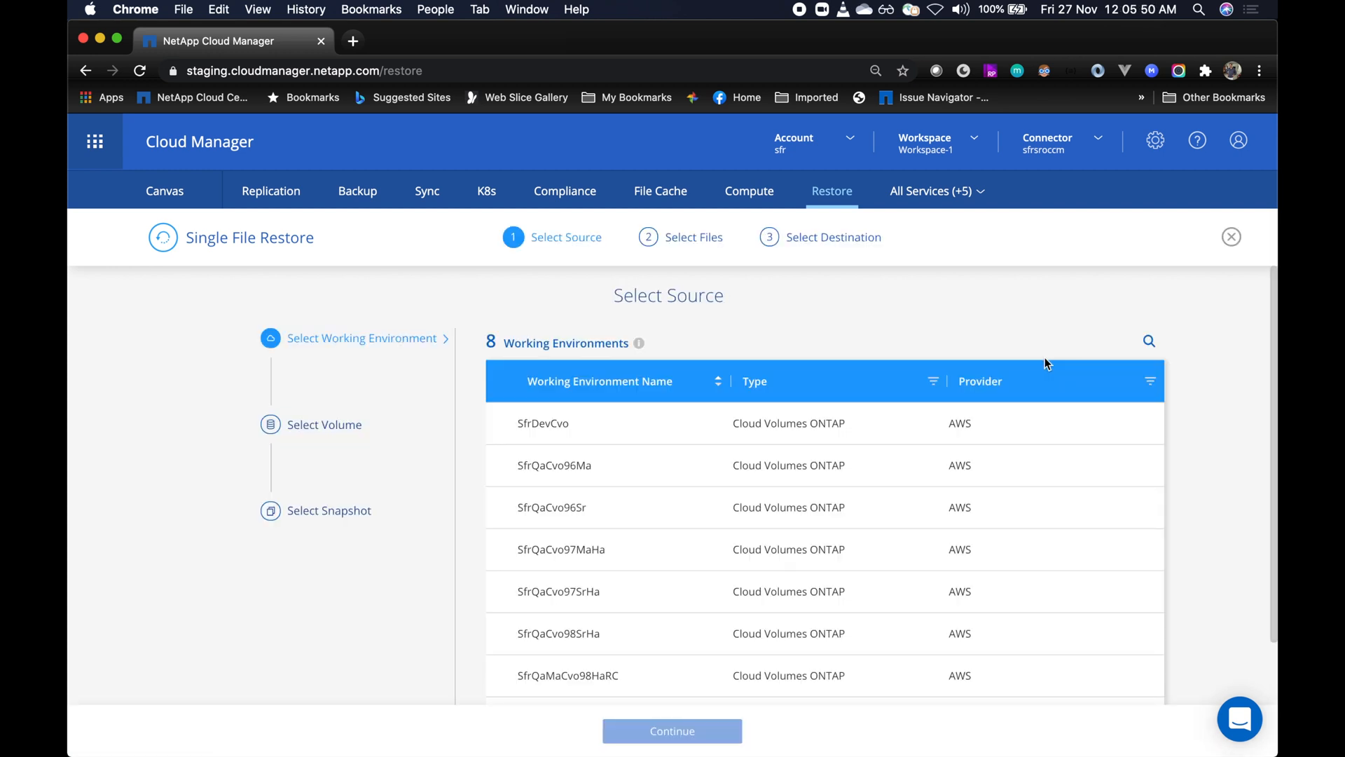
mouse_move(872, 358)
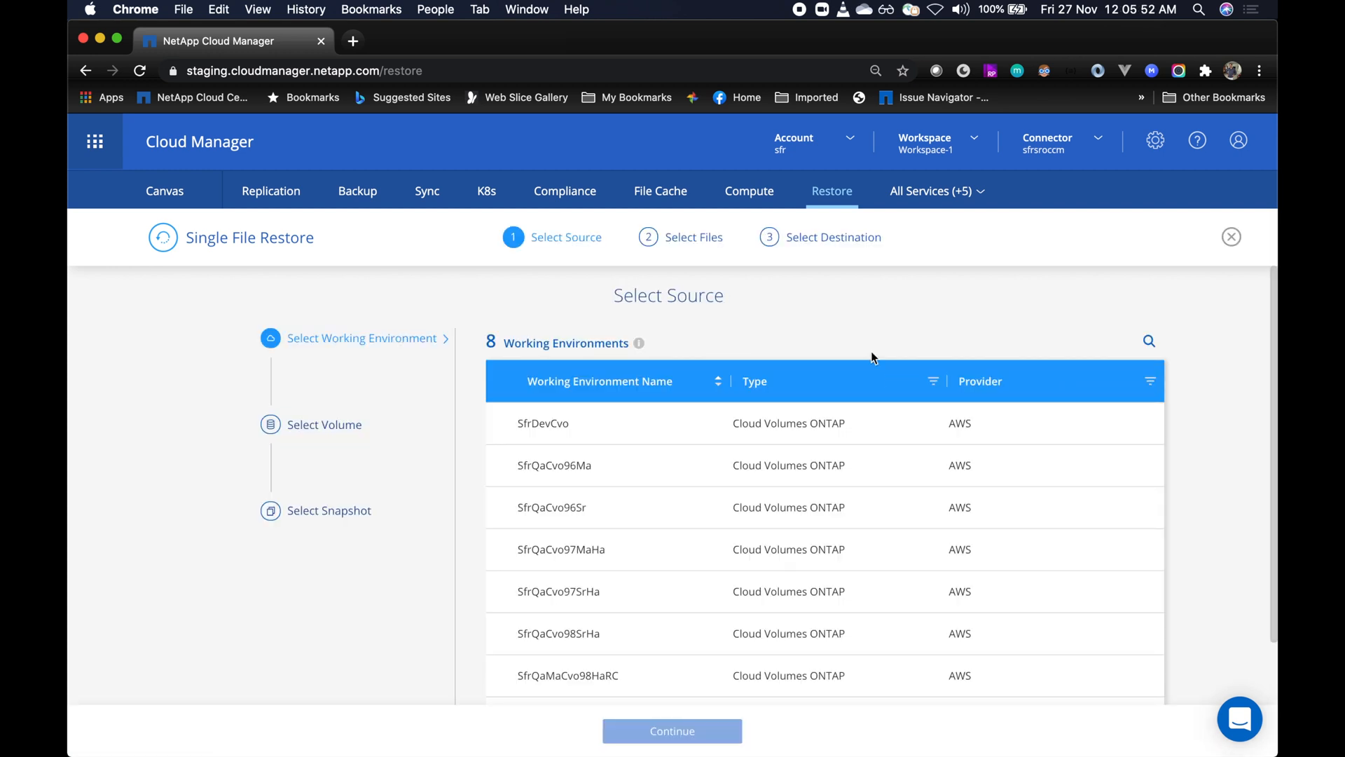
mouse_move(450, 395)
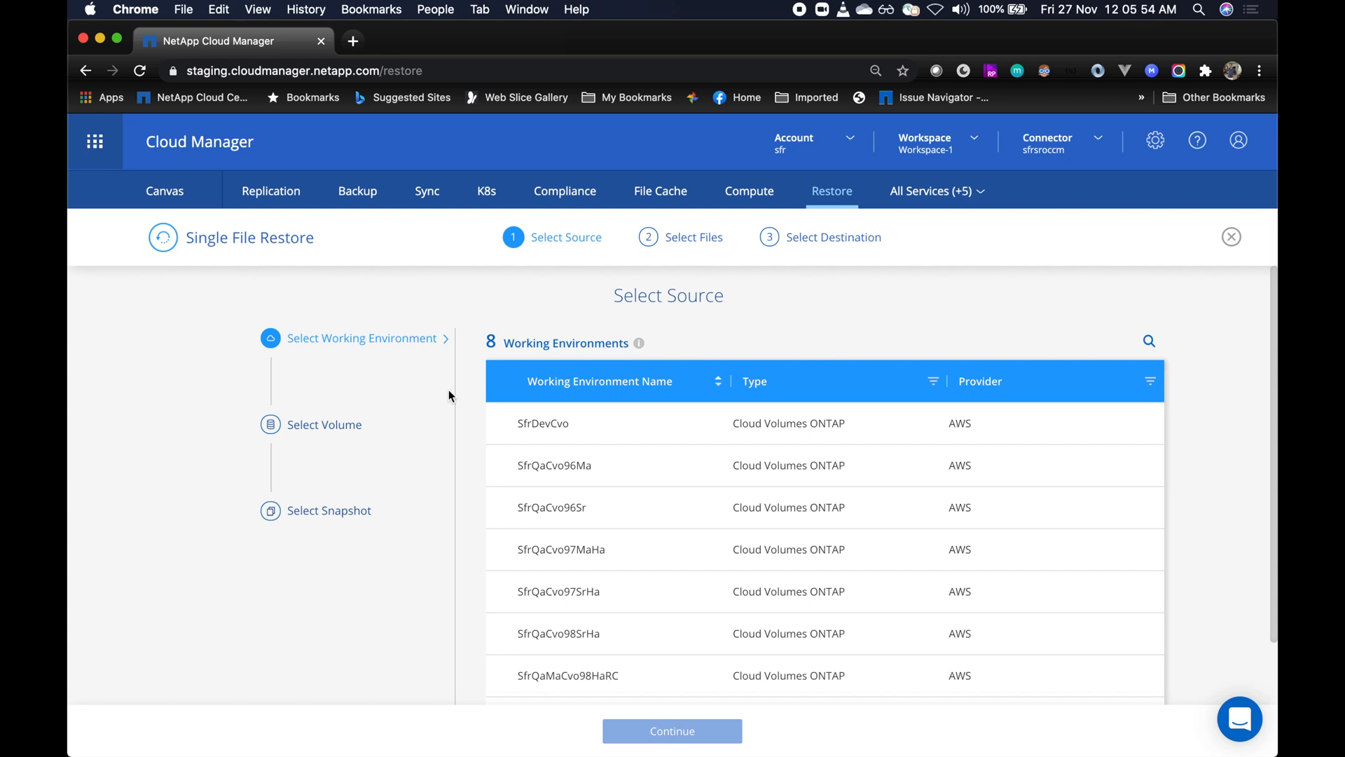
- Choose source SfrDevCvo, volume volsfr and snapshot daily.2020-11-26_0435, then continue
click(557, 423)
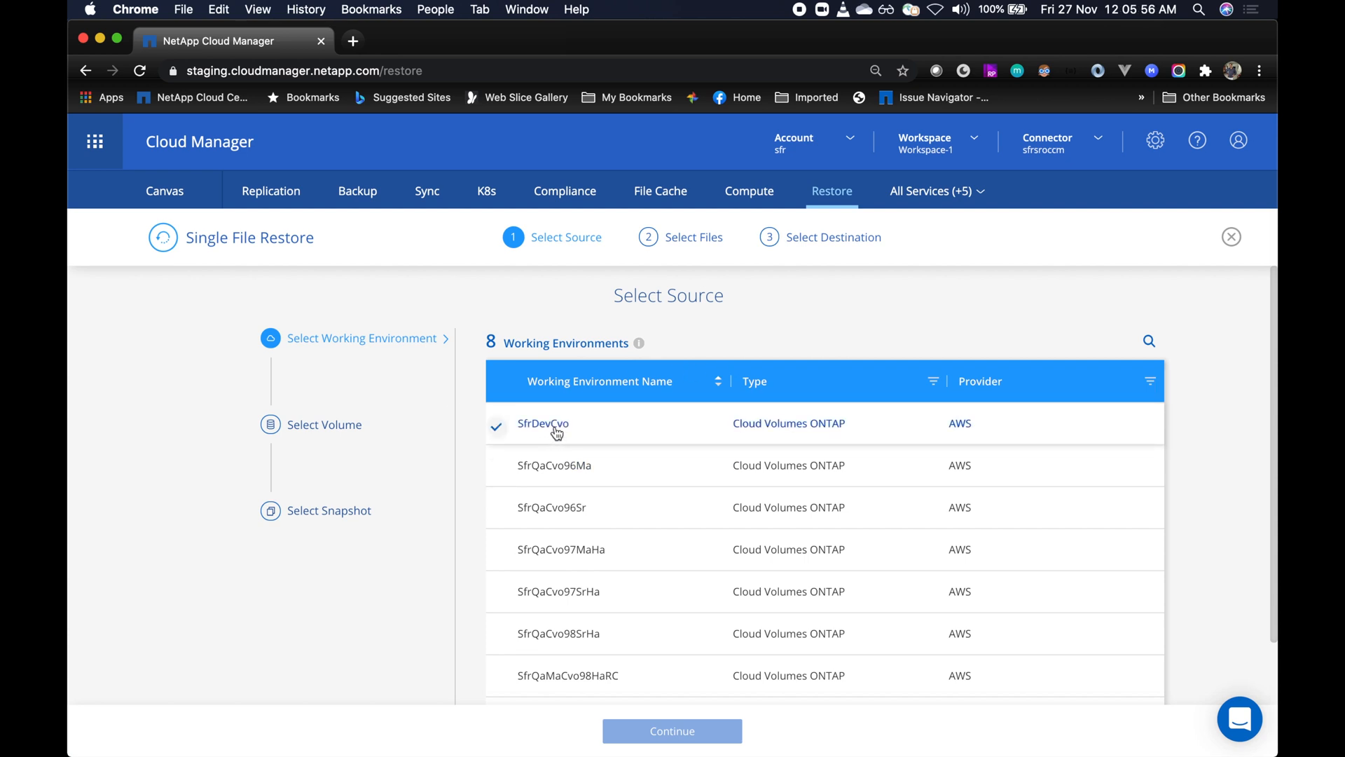
mouse_move(543, 424)
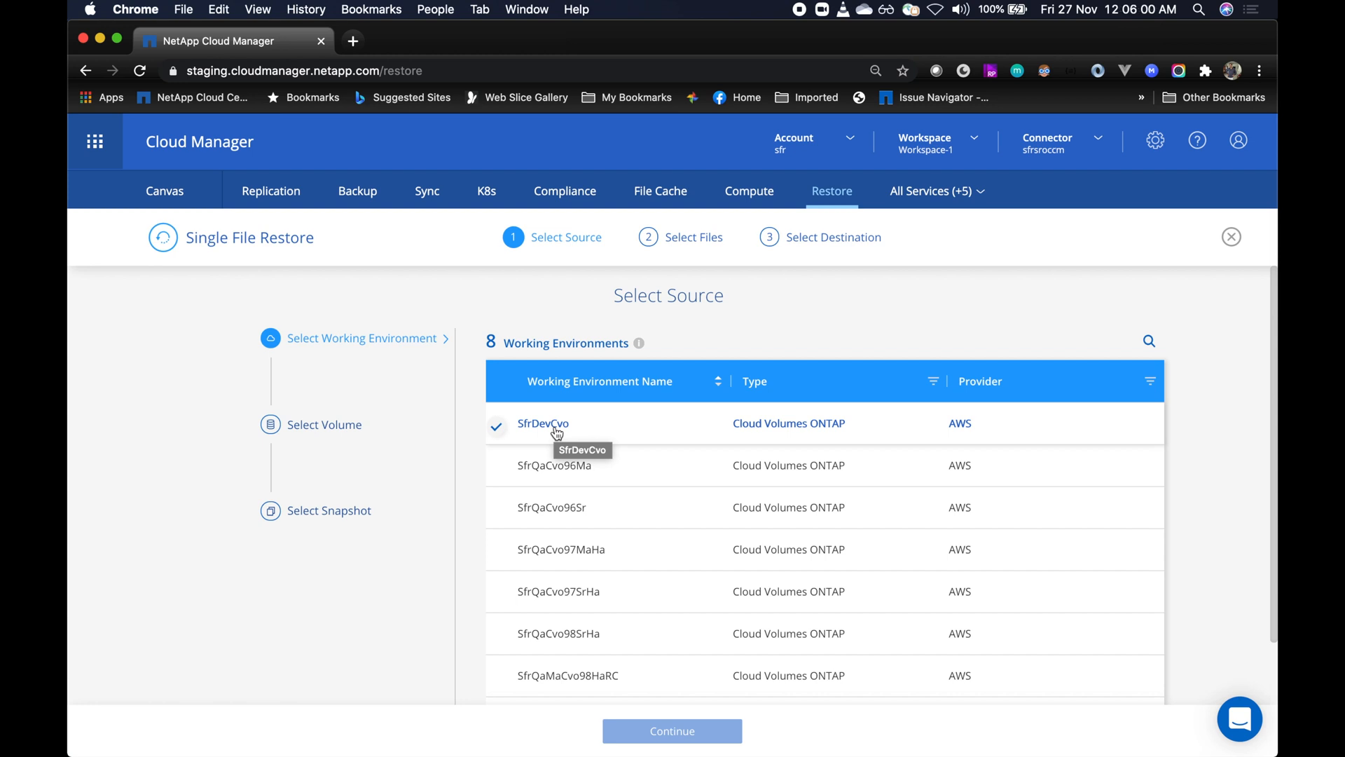
click(544, 424)
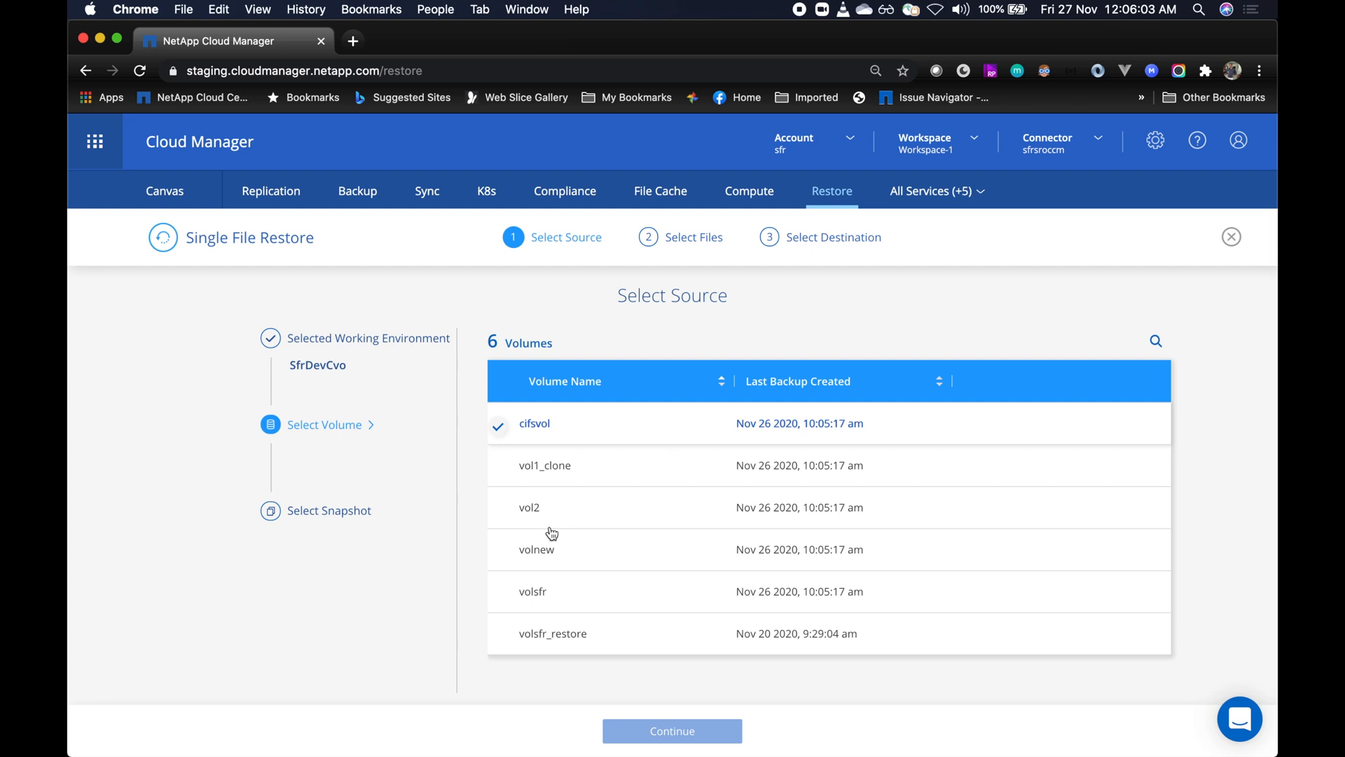
click(532, 592)
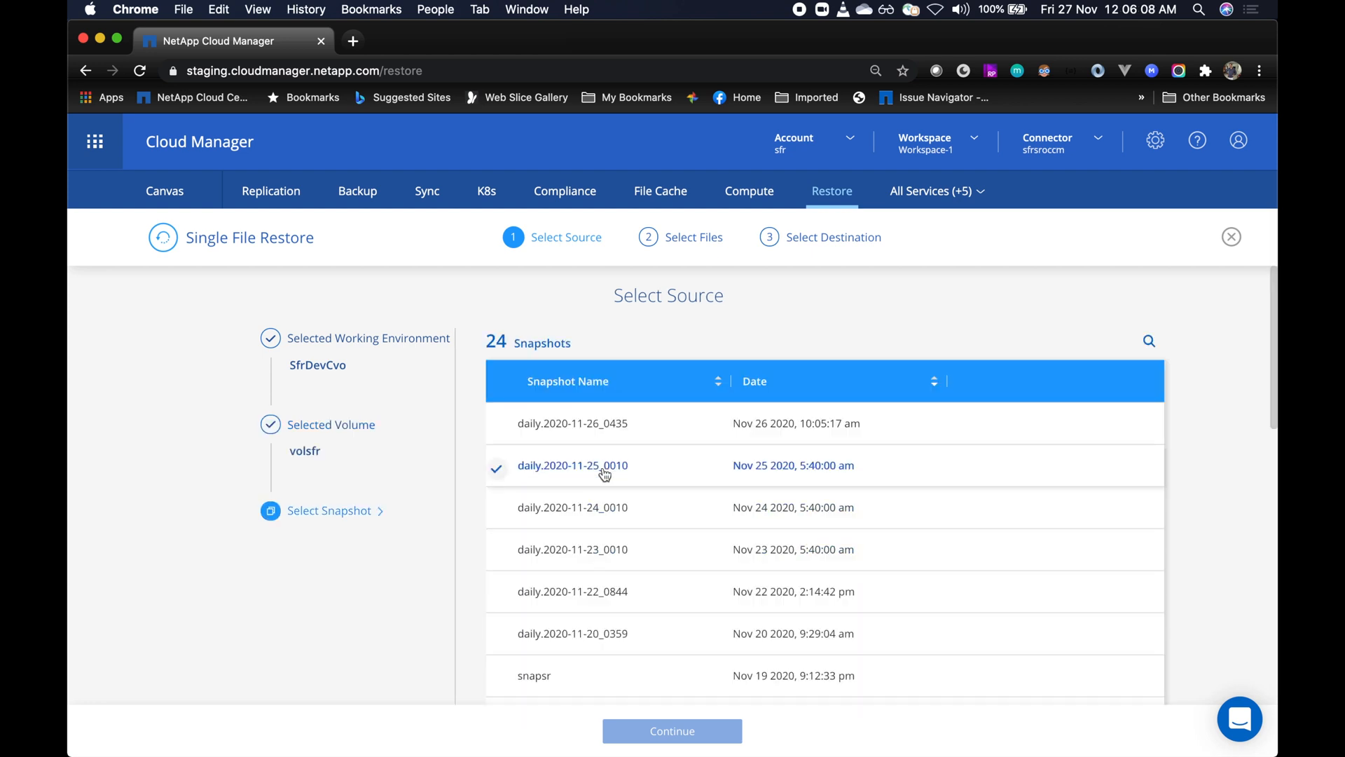
click(572, 423)
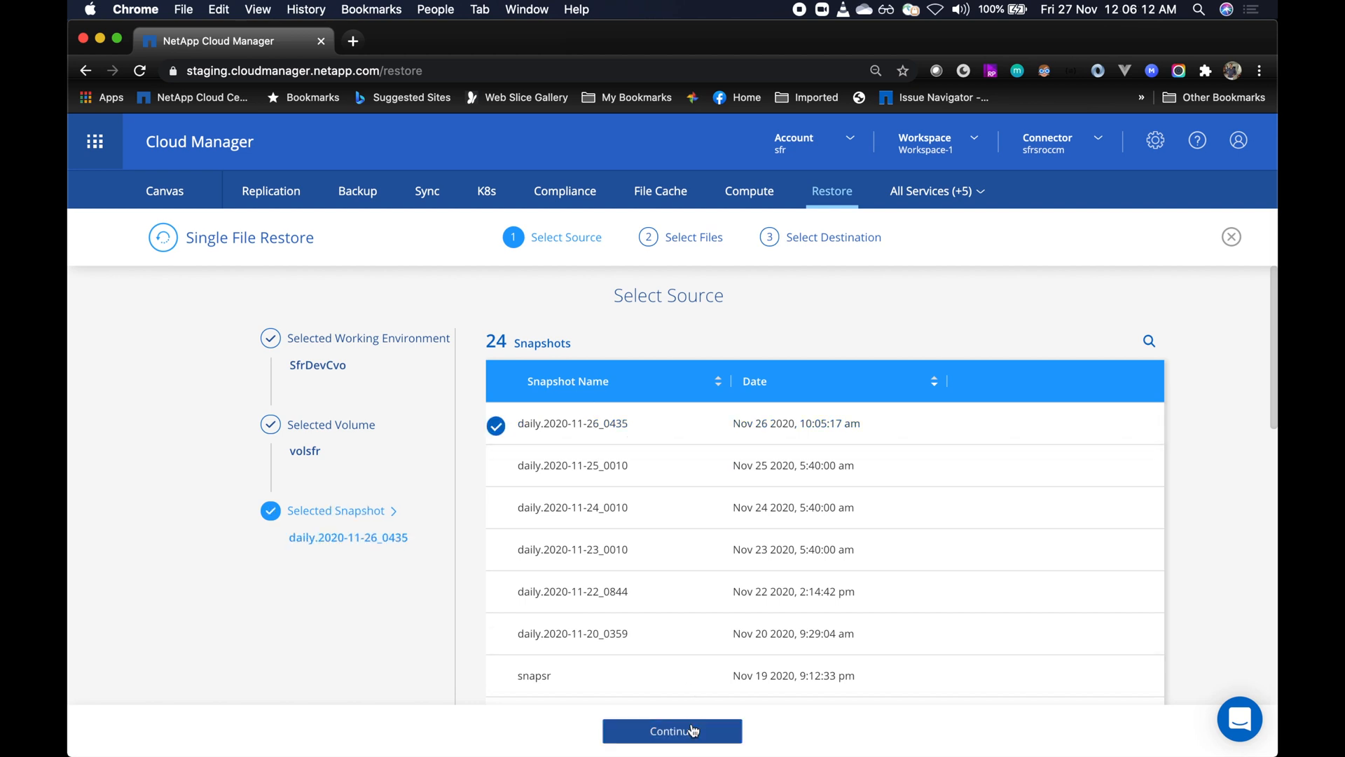
click(601, 592)
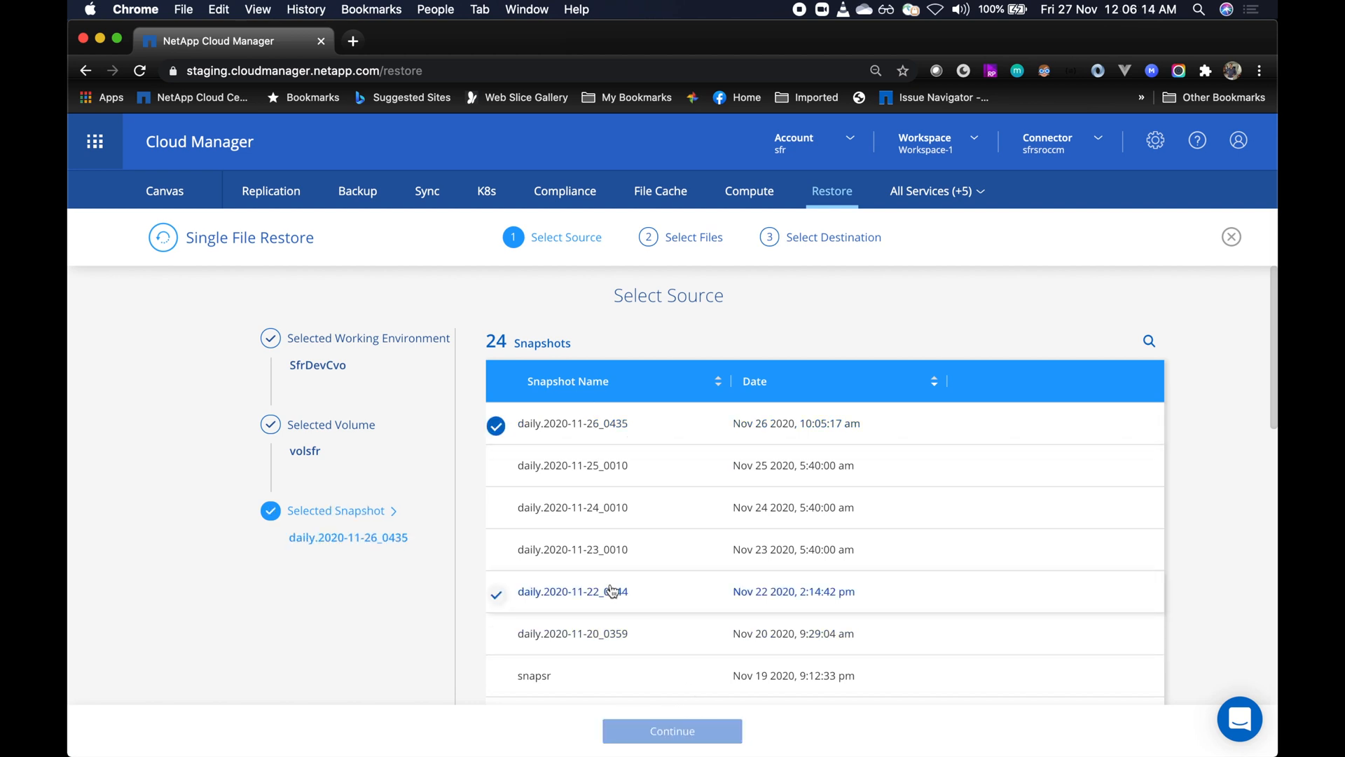
- Continue to the Select Files step so the snapshot's folder list loads
click(671, 732)
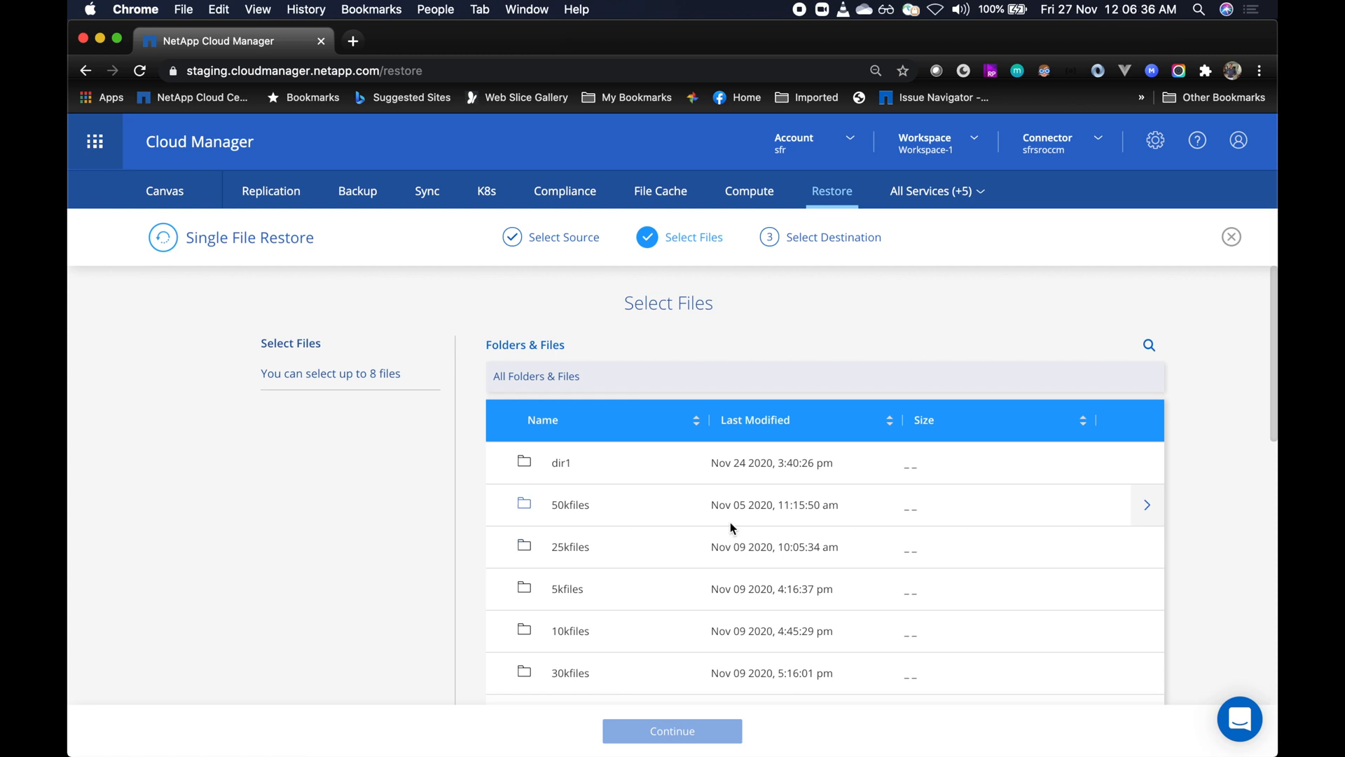
mouse_move(732, 527)
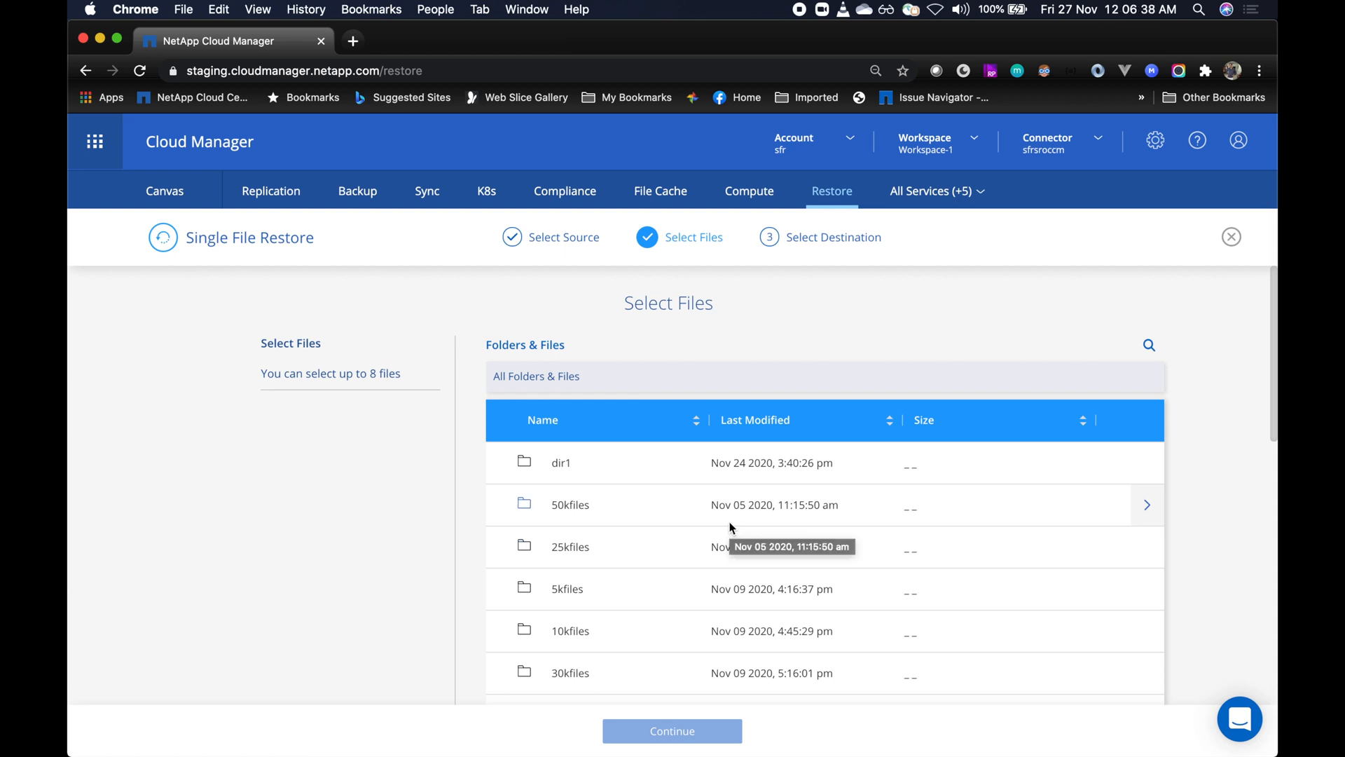
mouse_move(758, 463)
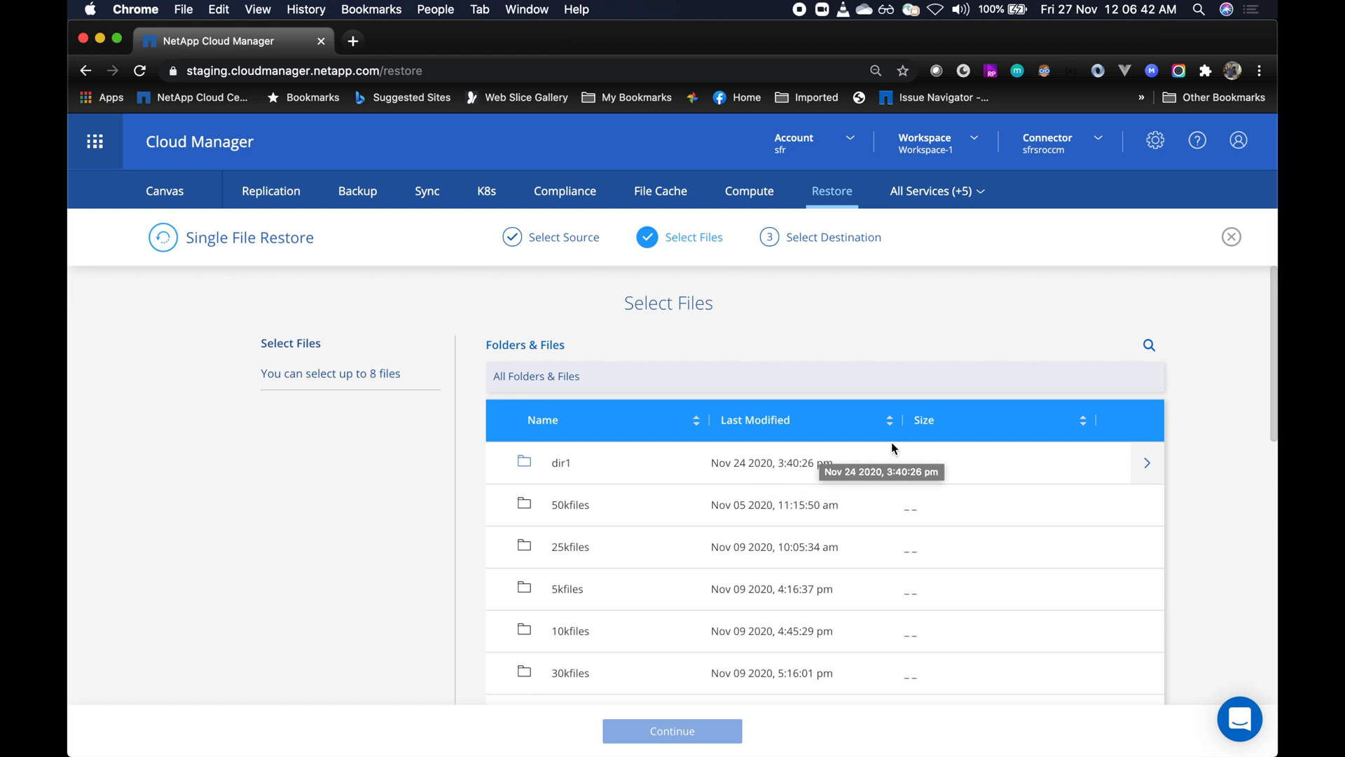
- Search files for 'res', tick restore_TheLongestFileName… and continue to the destination step
click(1147, 344)
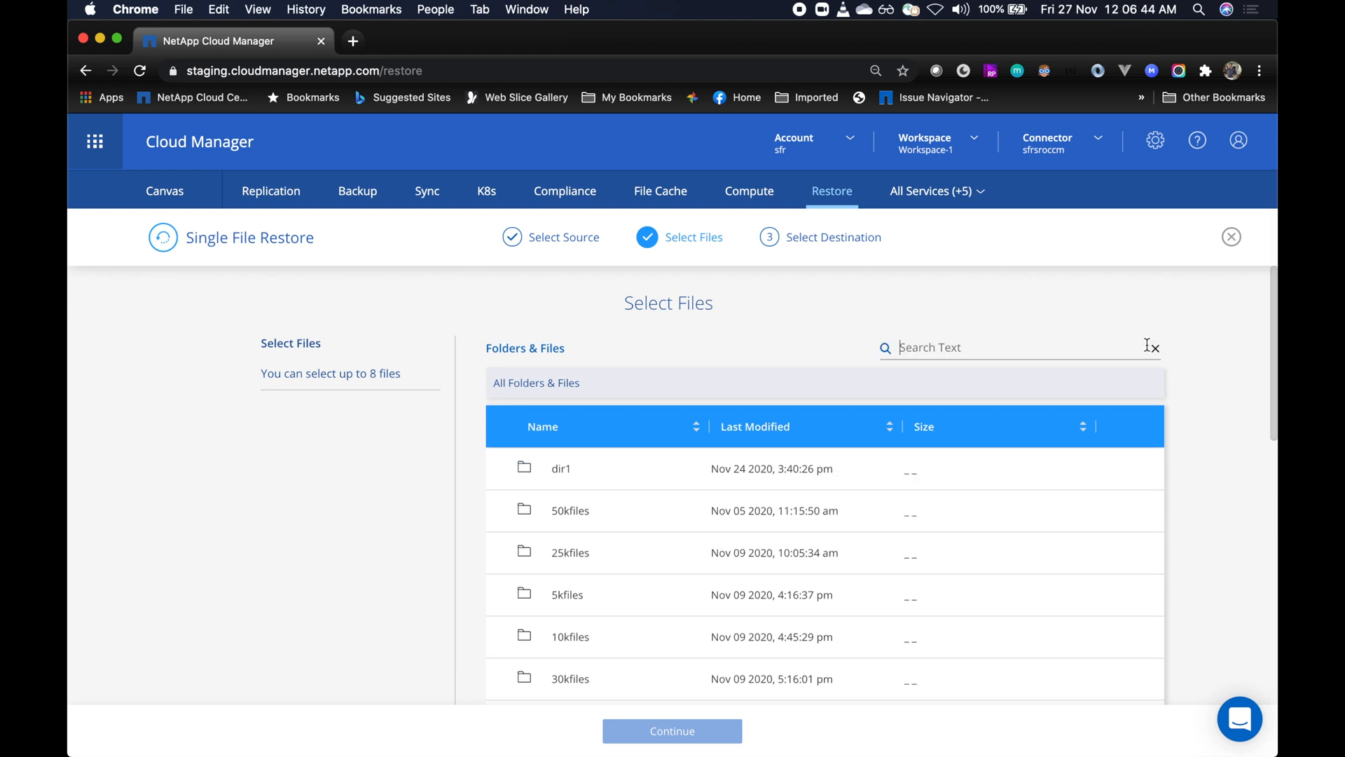
text(res)
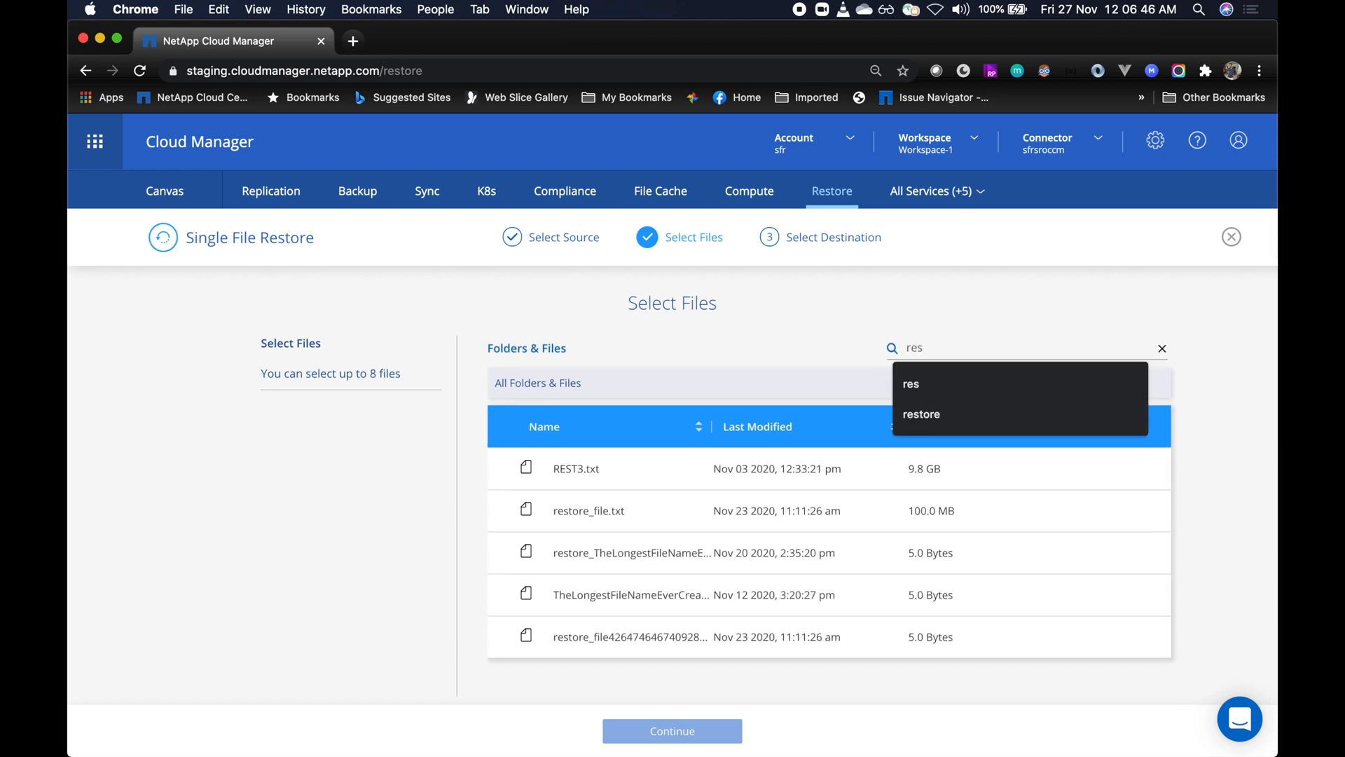
click(630, 552)
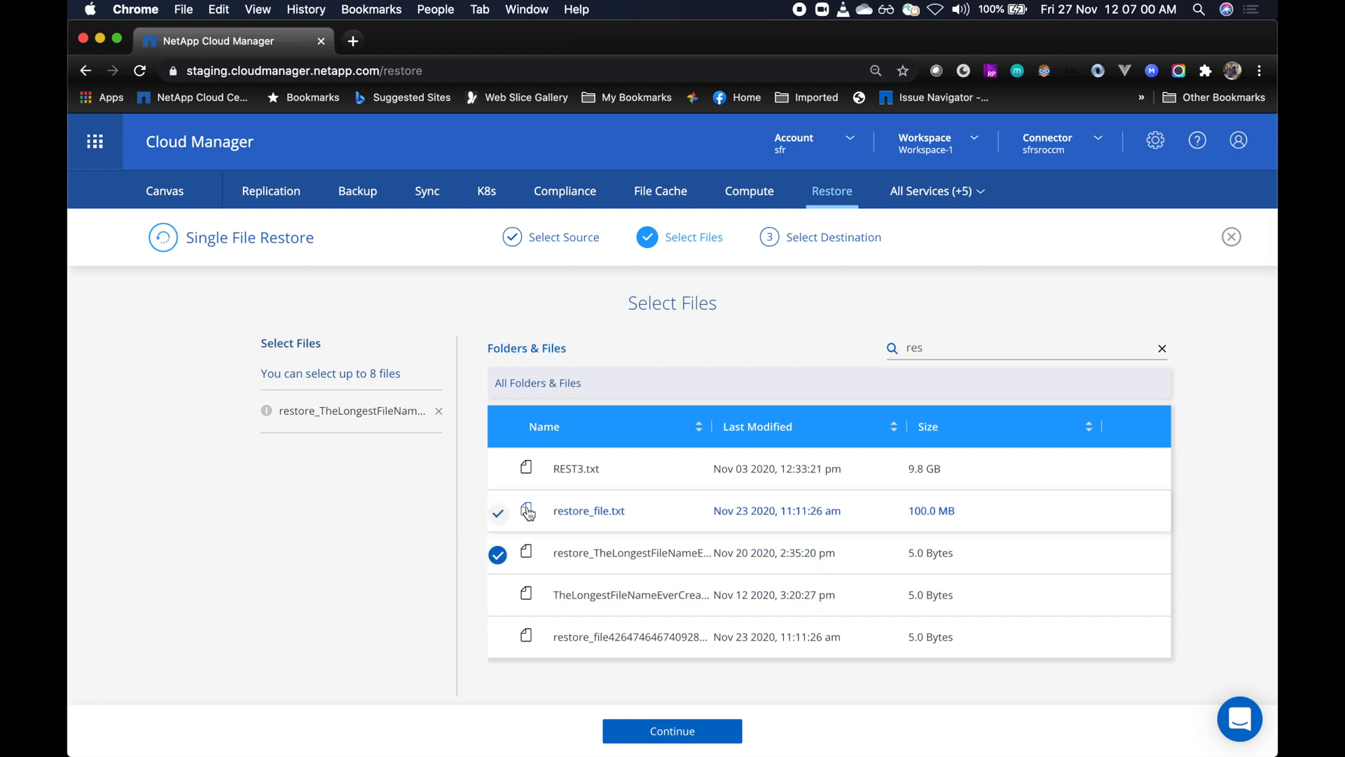
click(498, 510)
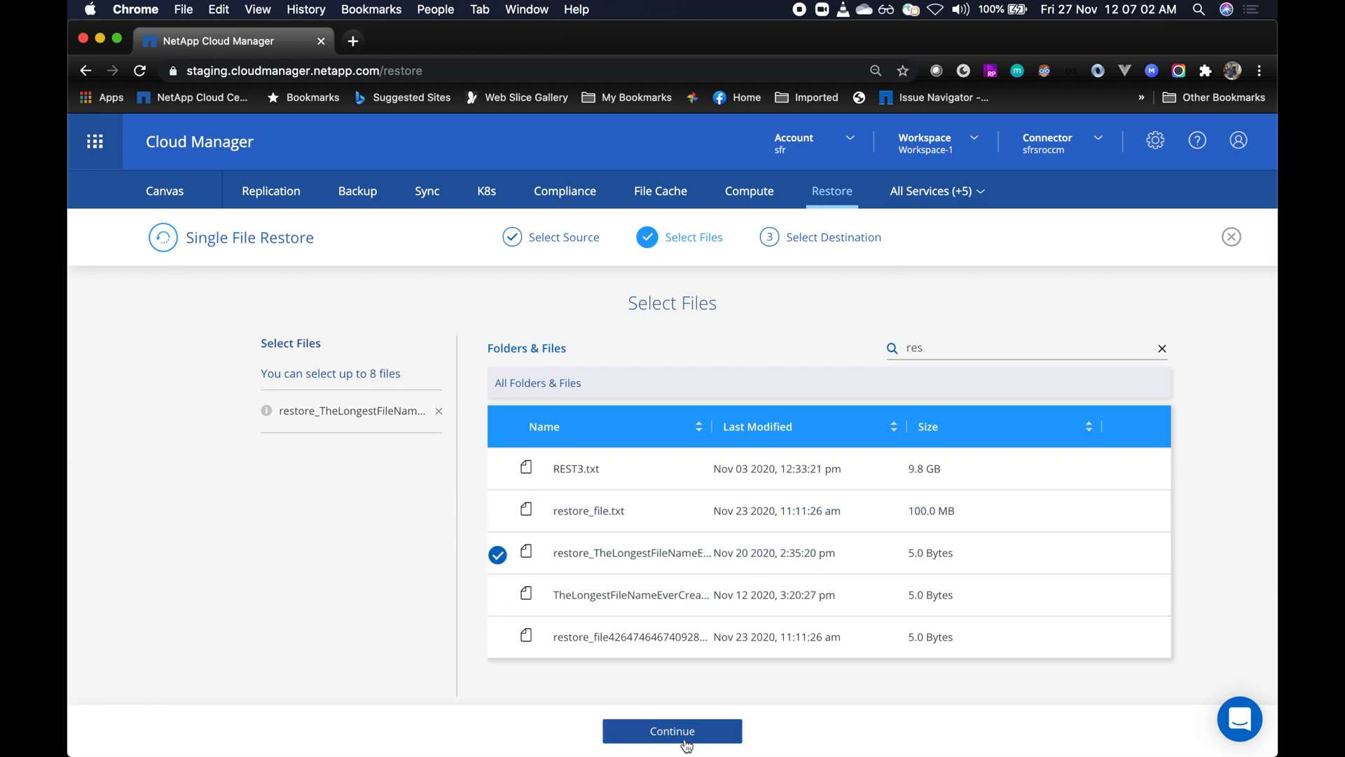
click(671, 732)
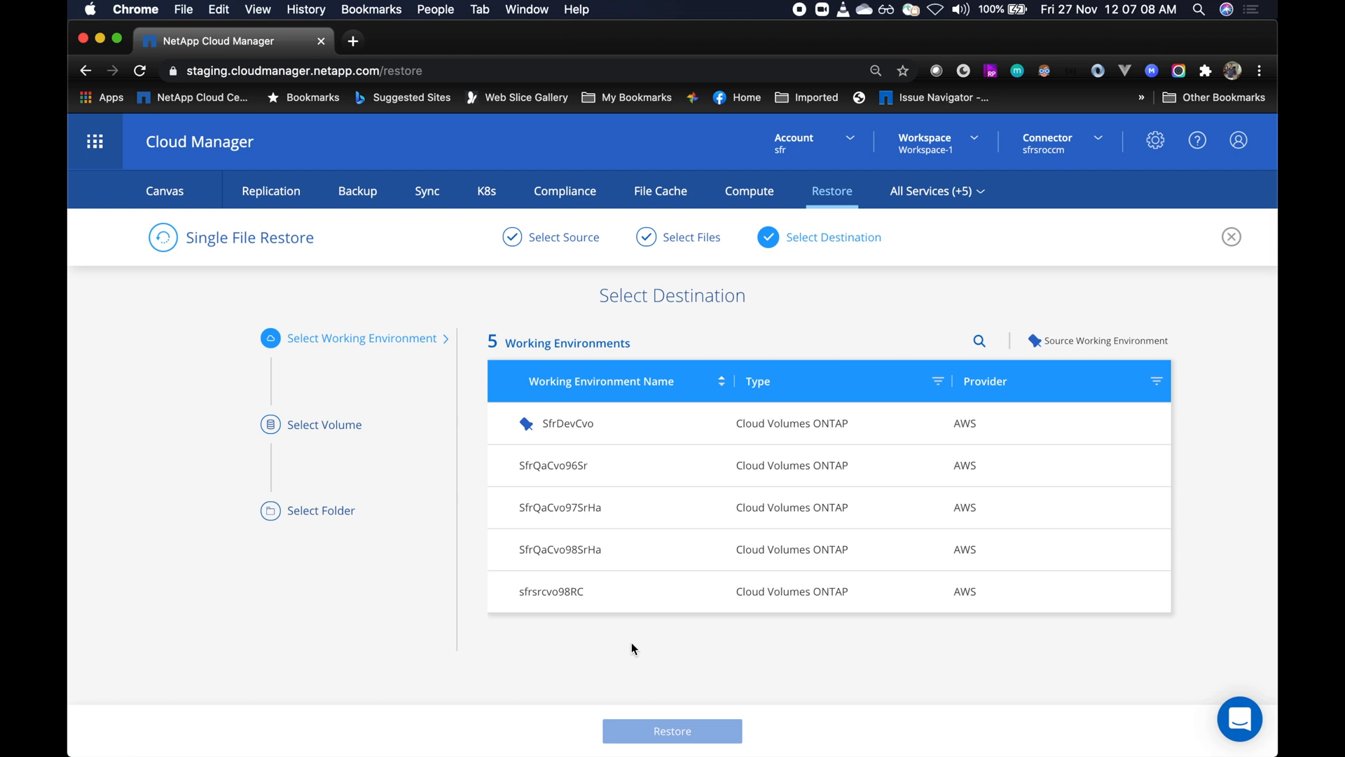
- Select SfrDevCvo as the destination environment so its six volumes are listed
click(554, 465)
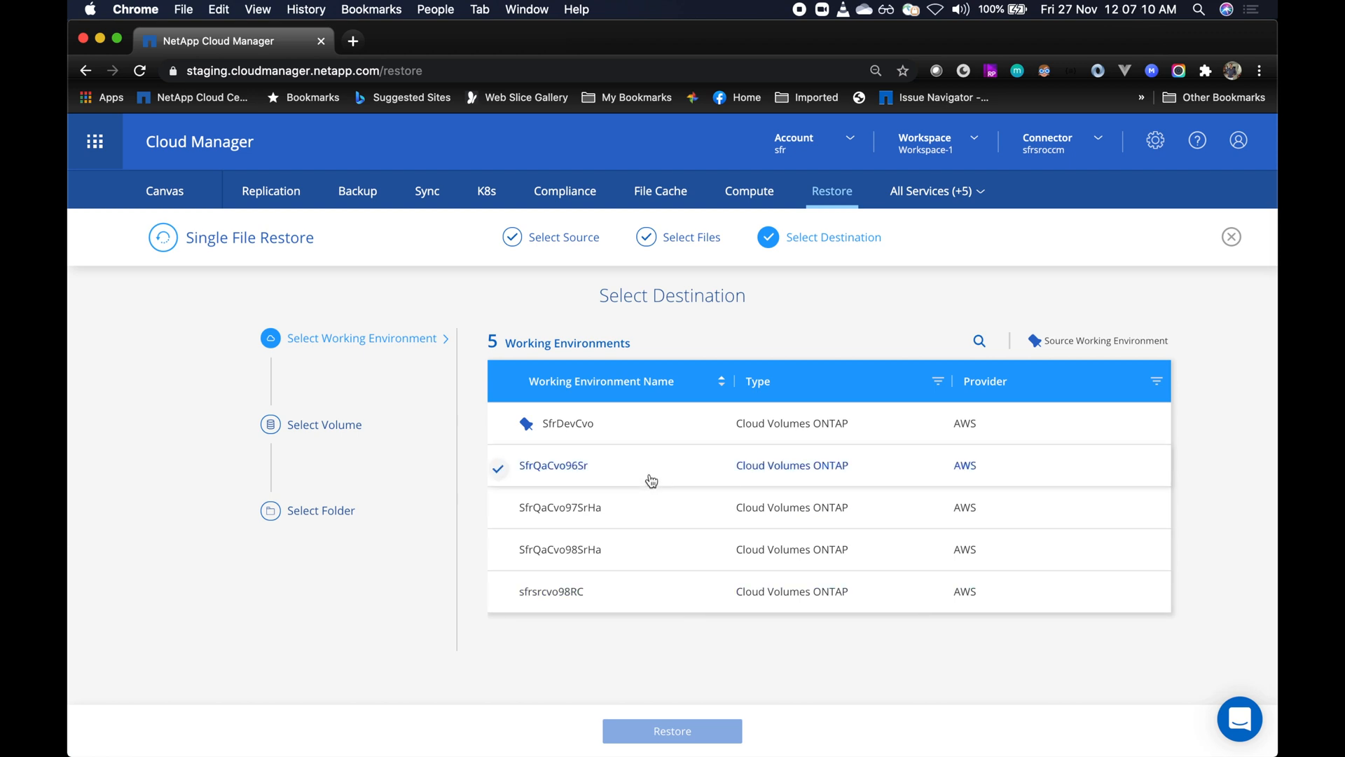
click(568, 424)
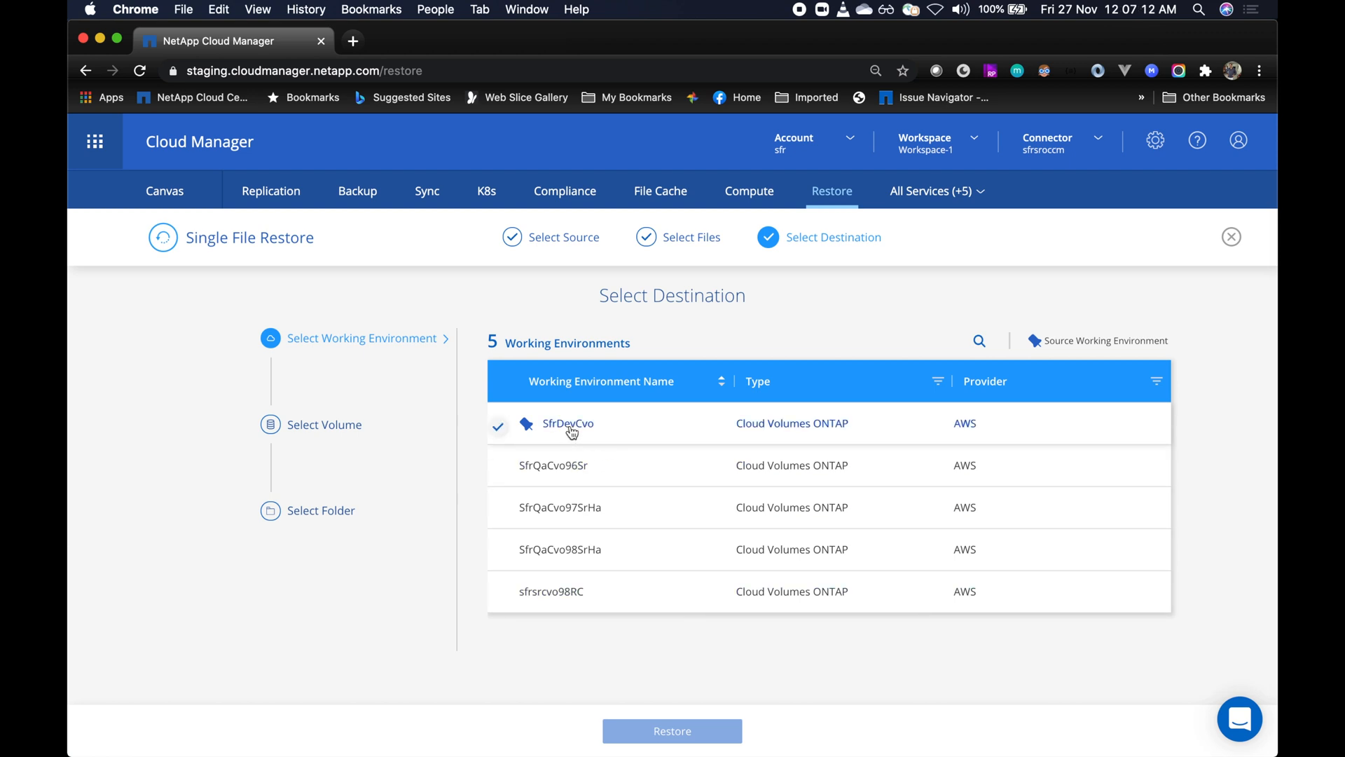
mouse_move(568, 423)
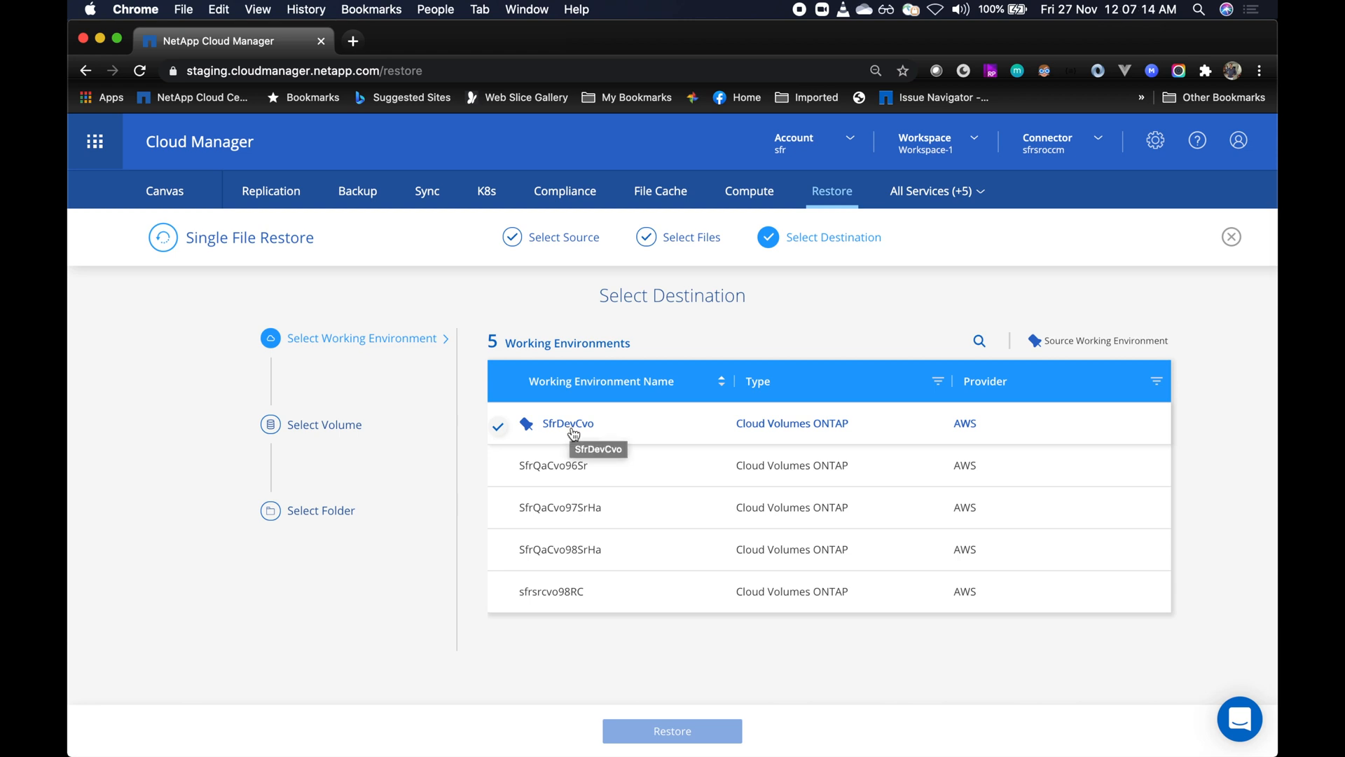
click(560, 507)
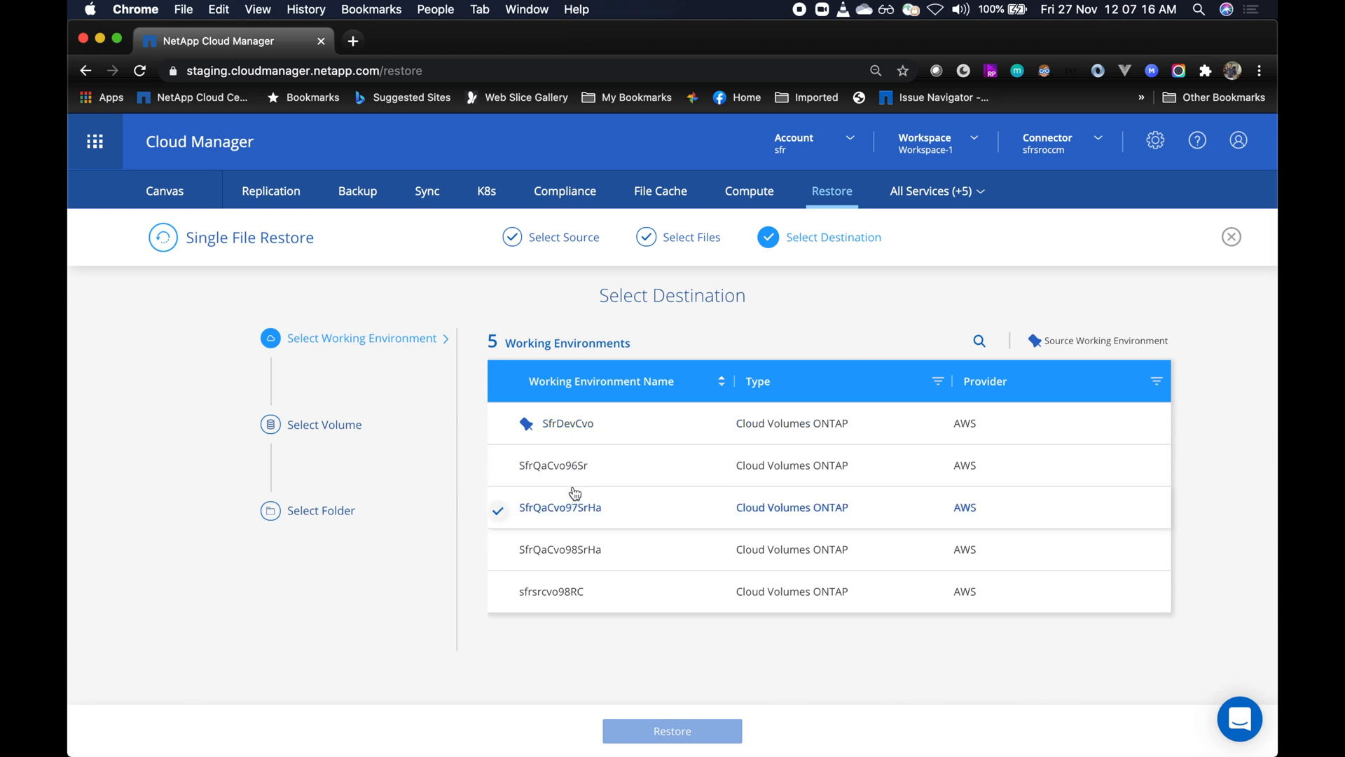
click(567, 422)
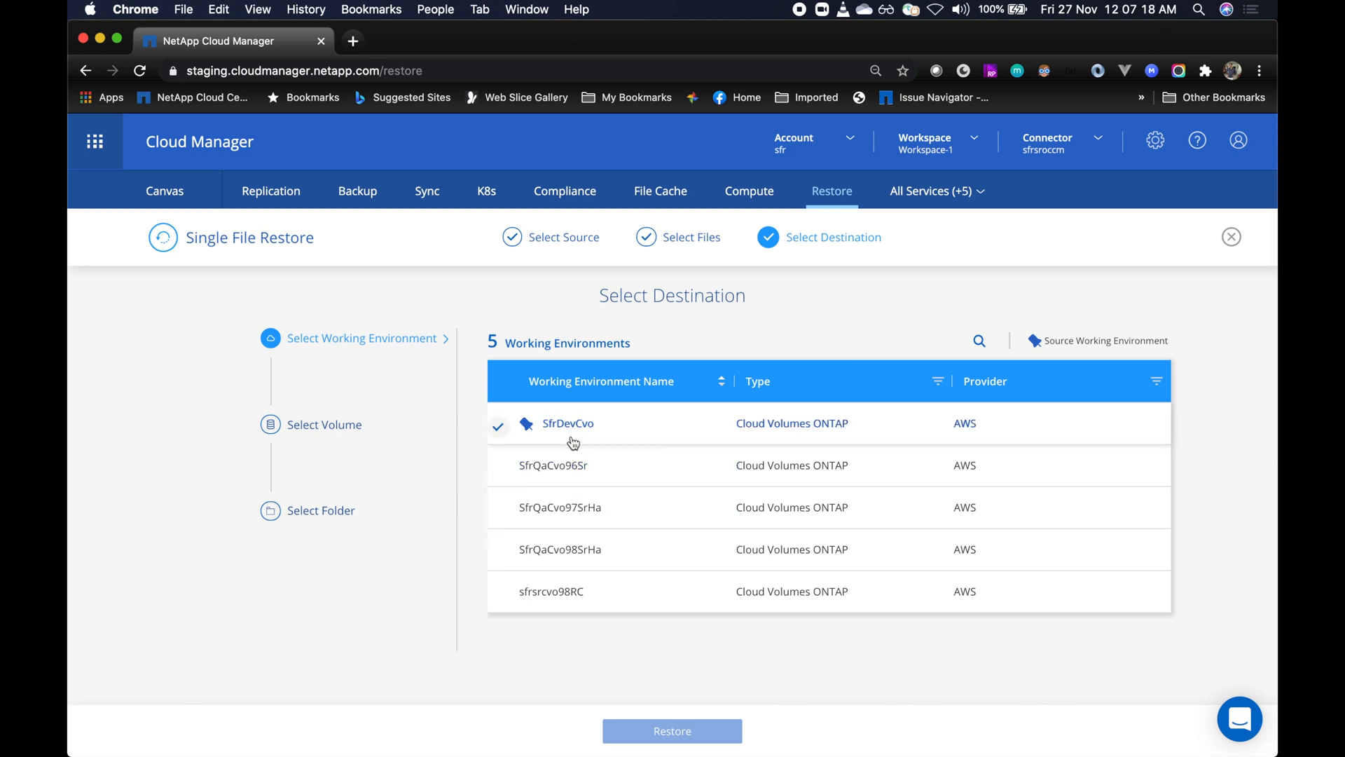
click(568, 423)
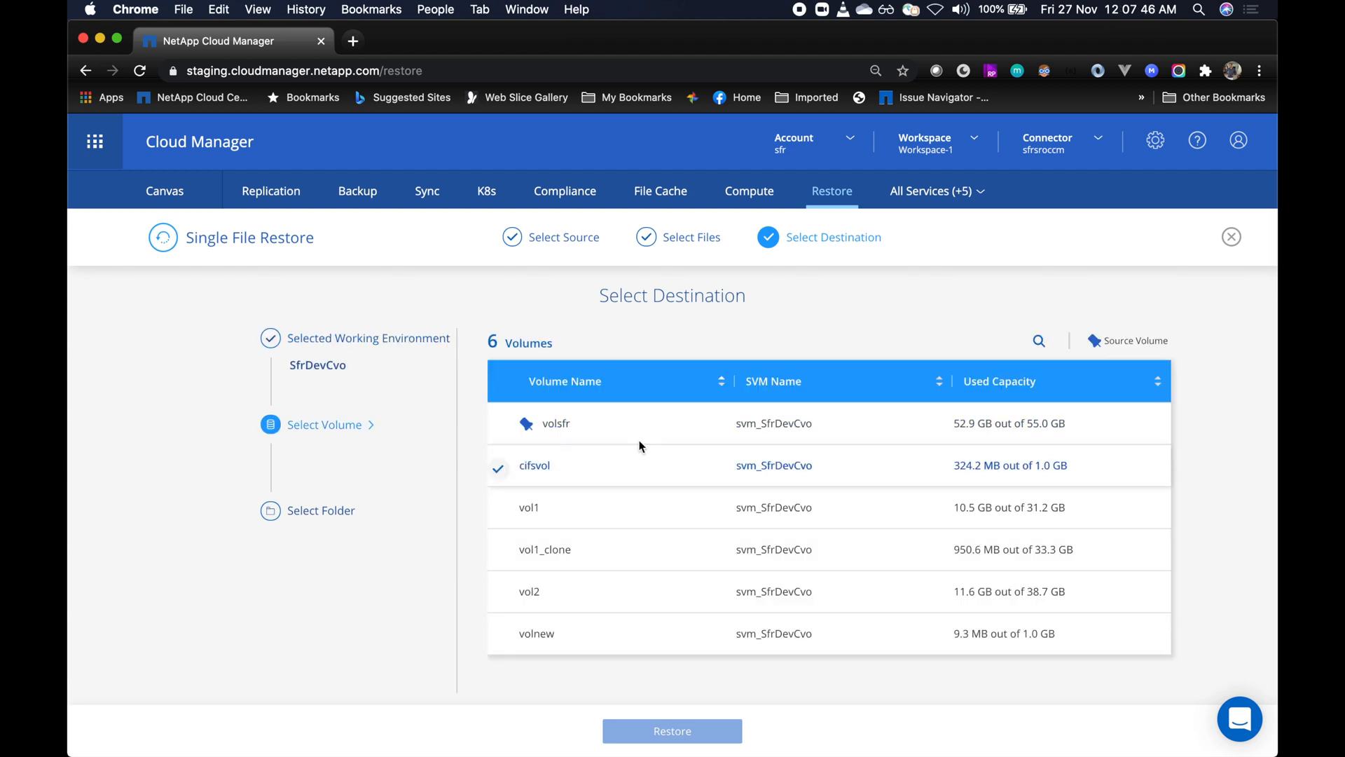
click(556, 423)
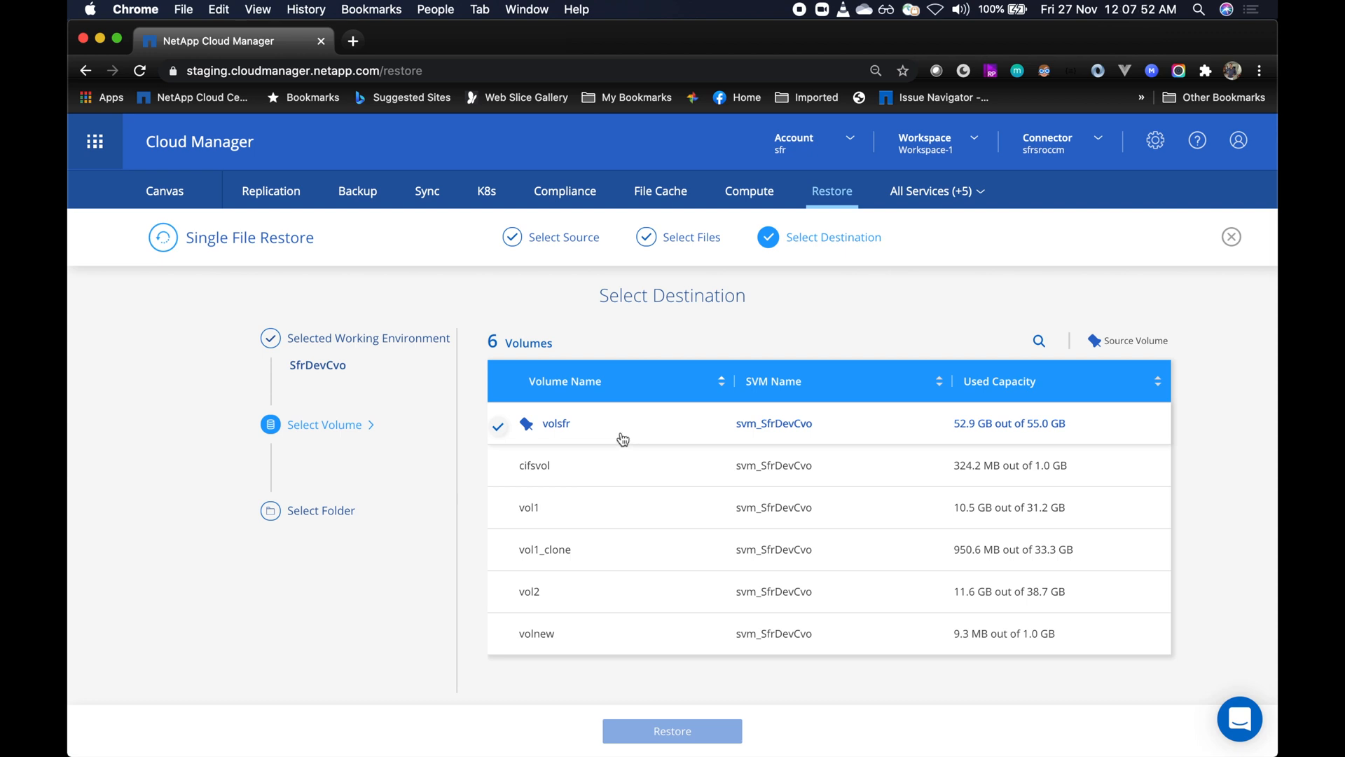
- Restore into volume volsfr with Maintain Source Folder Path and submit the restore
click(556, 423)
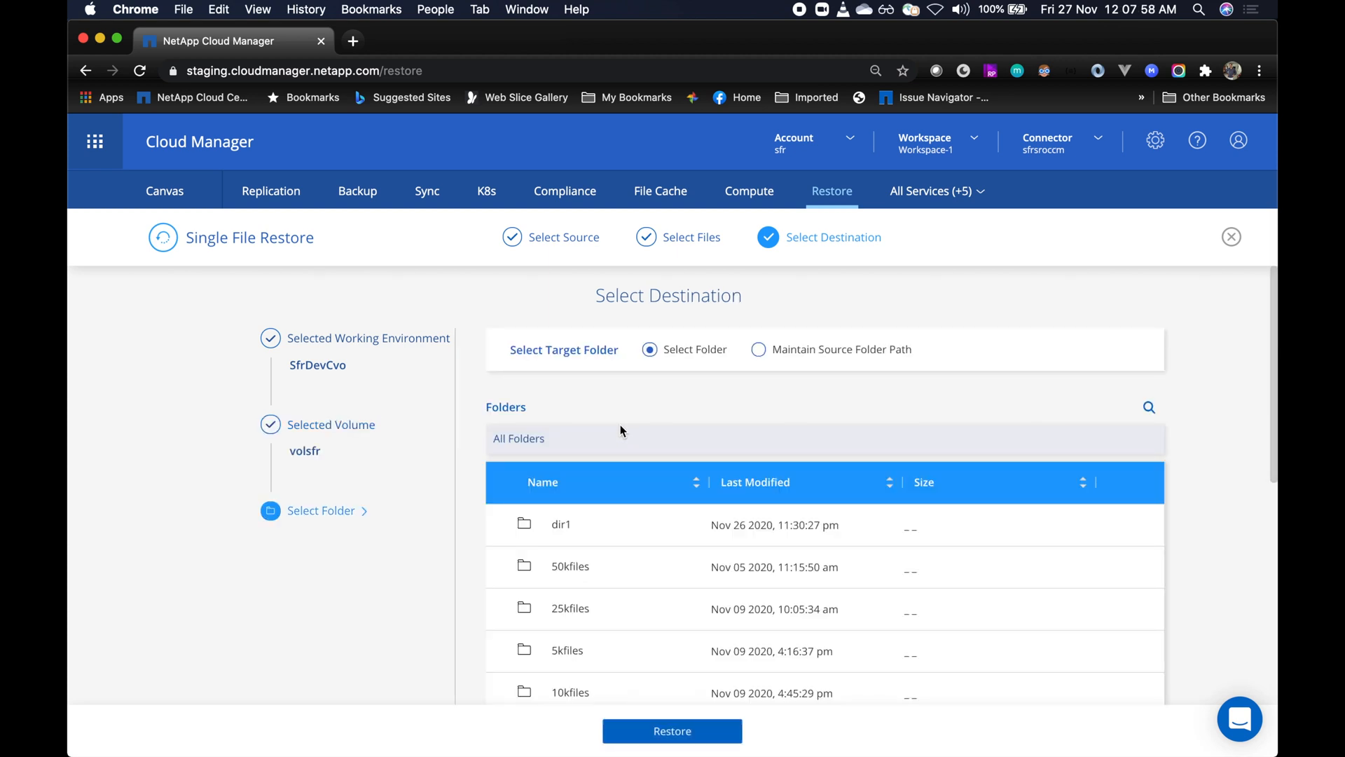
mouse_move(683, 446)
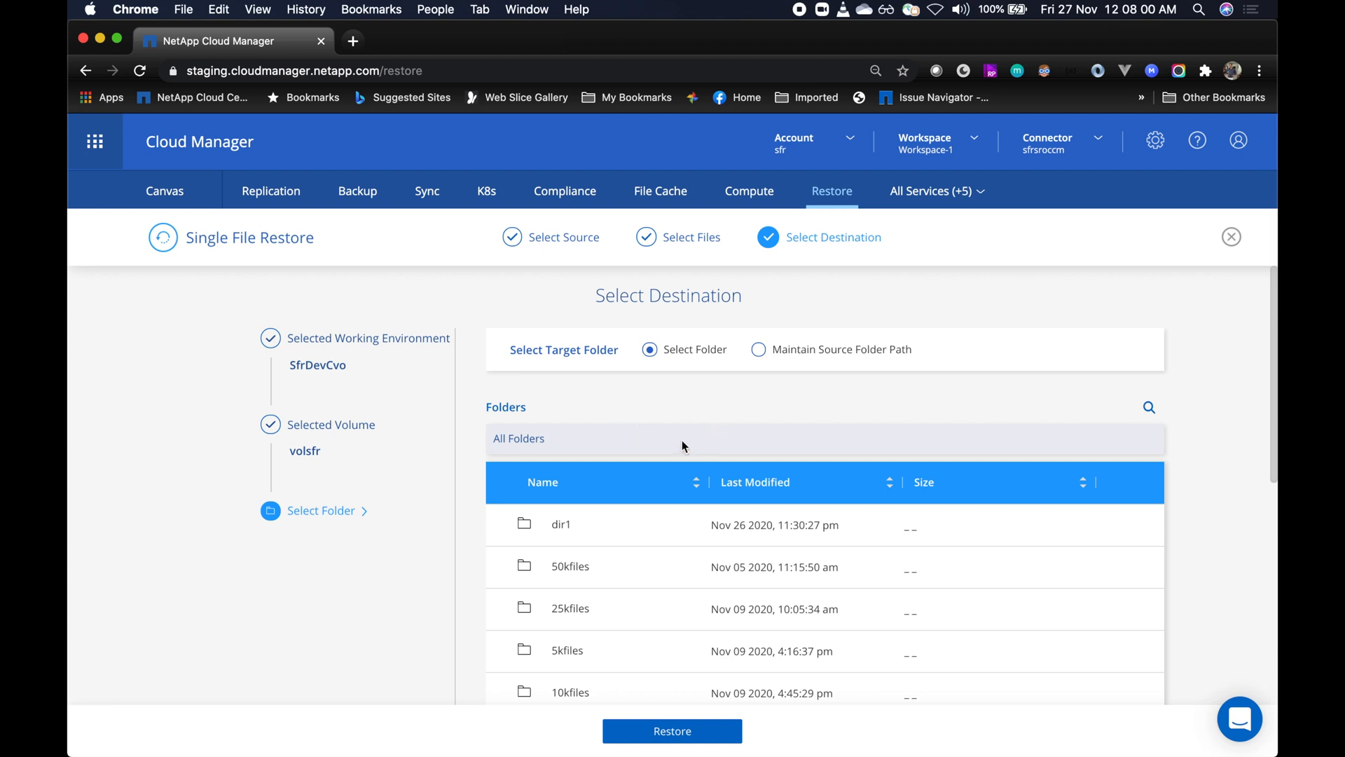
click(570, 566)
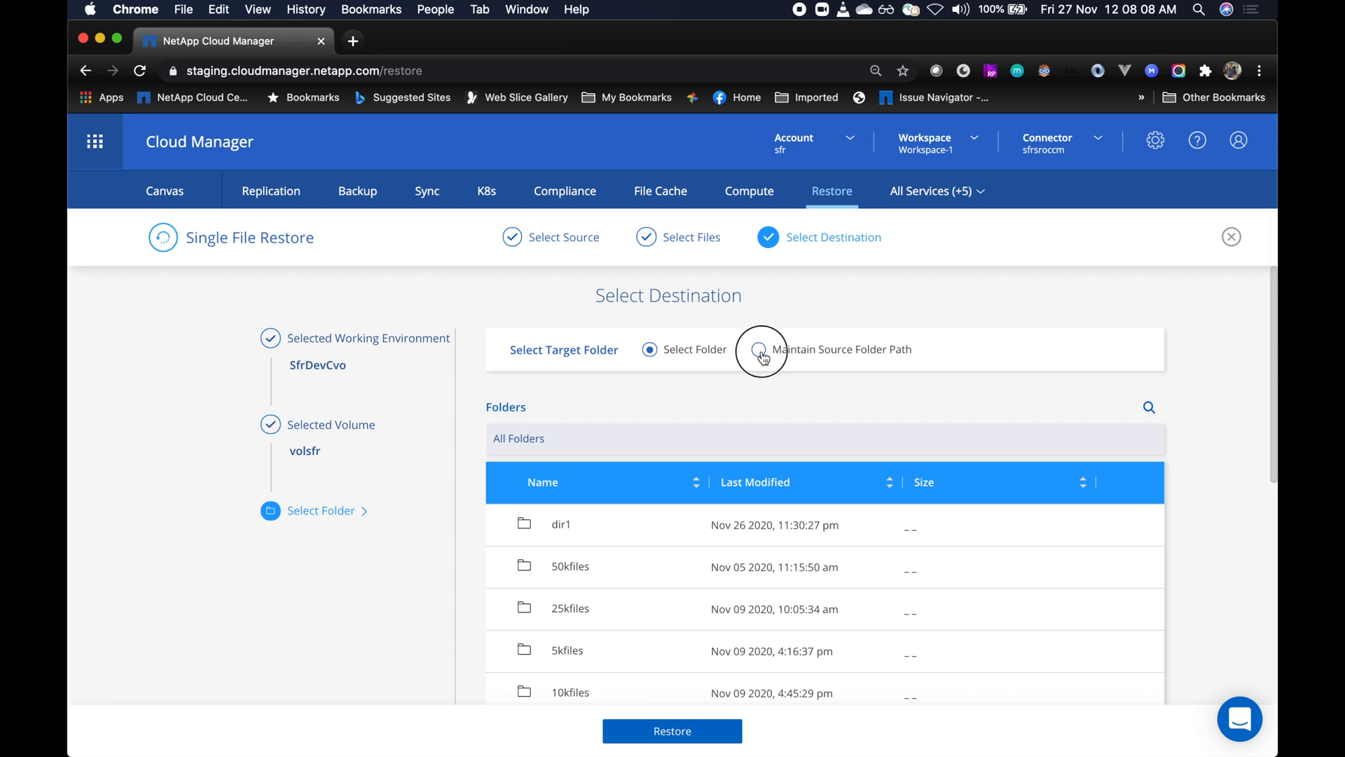
click(760, 349)
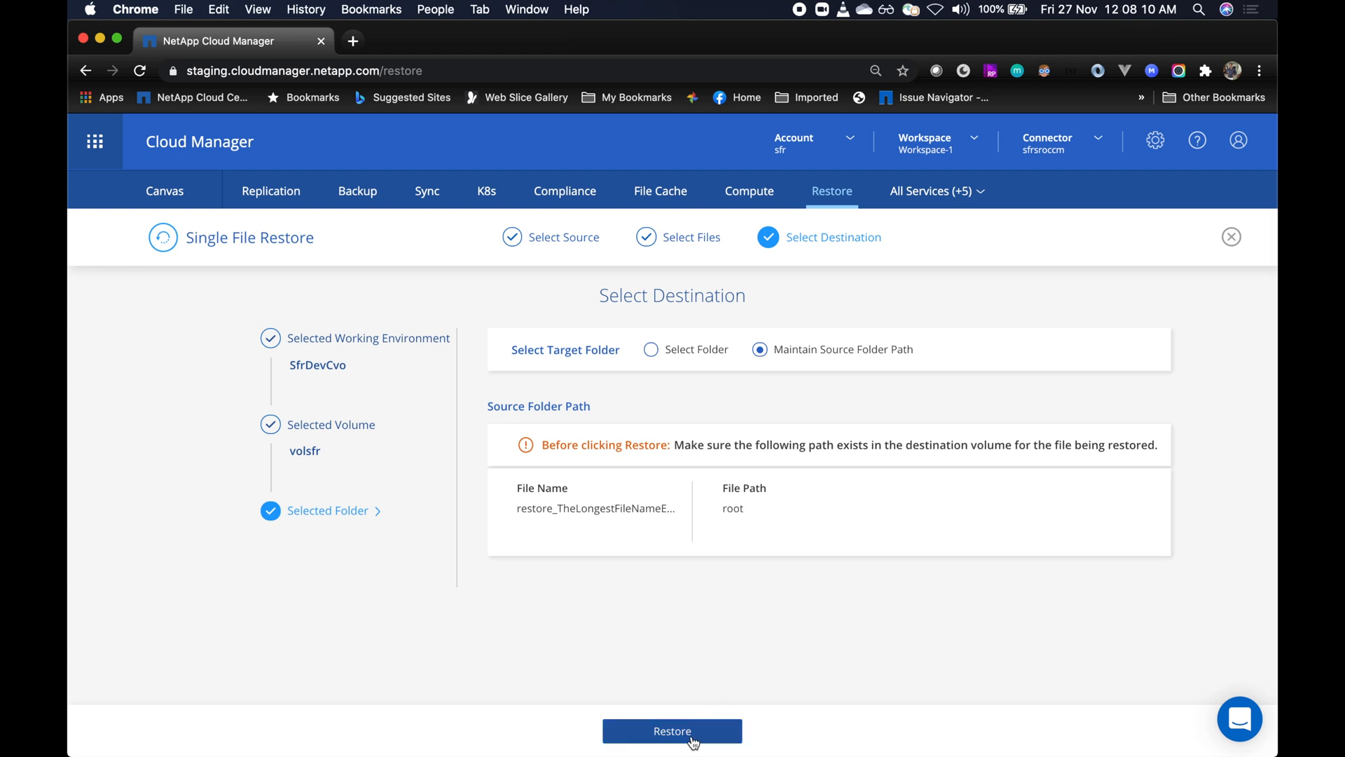
click(671, 731)
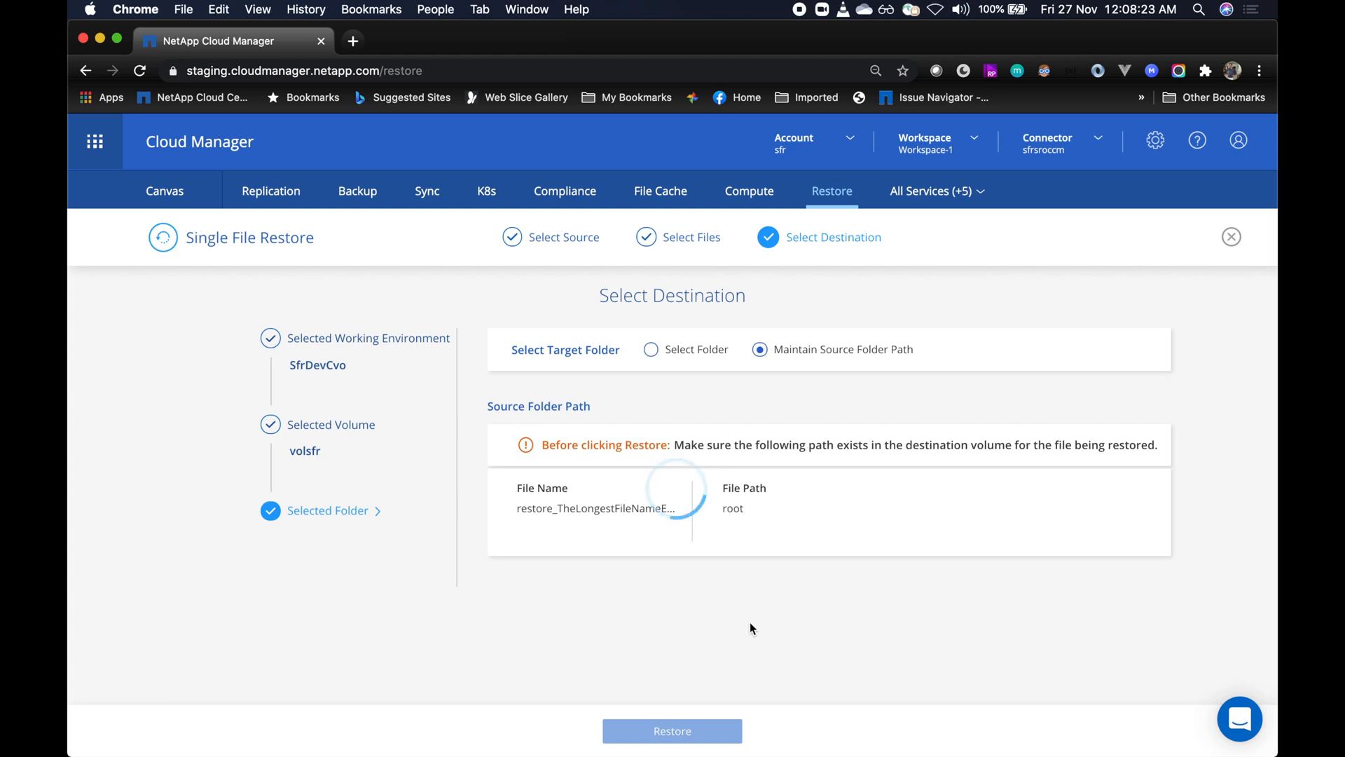
- Highlight the new volsfr restore's Completed Successfully status on the dashboard
click(672, 730)
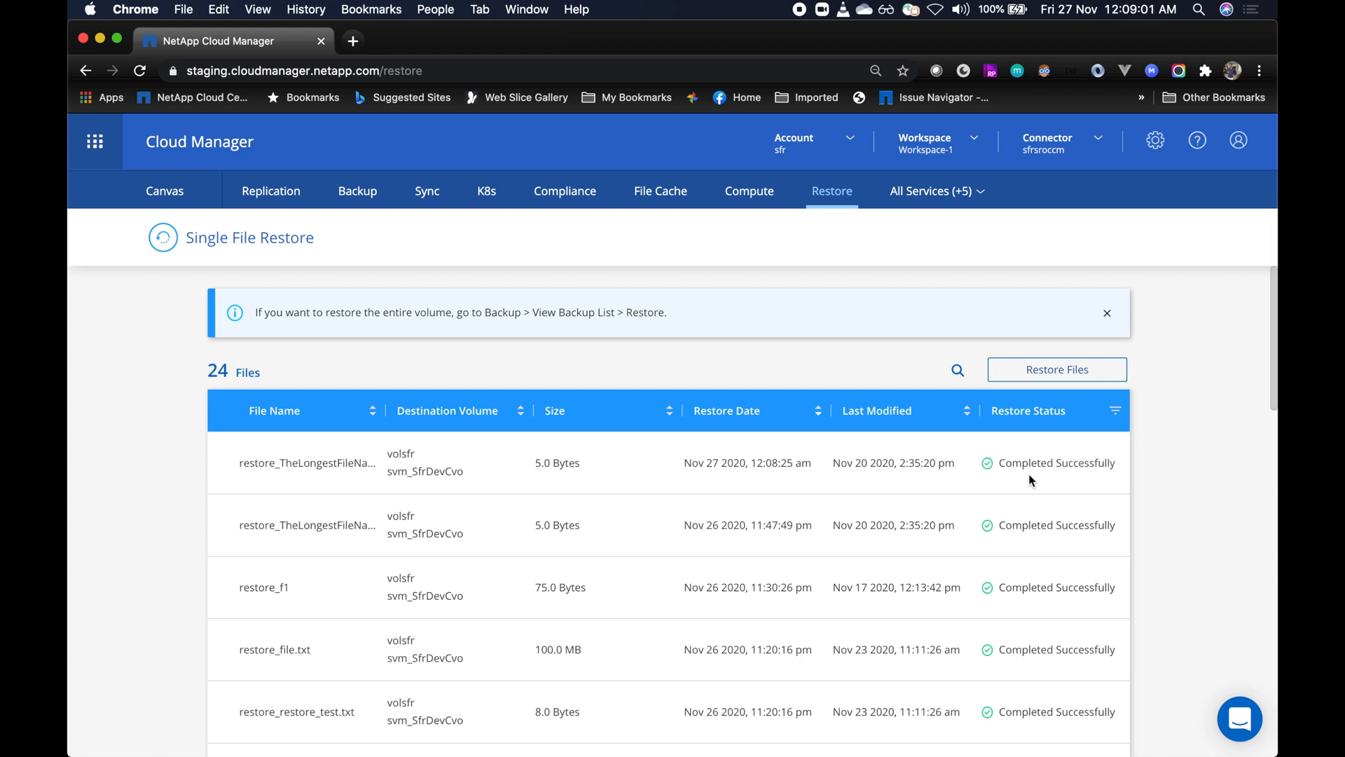
double_click(1056, 462)
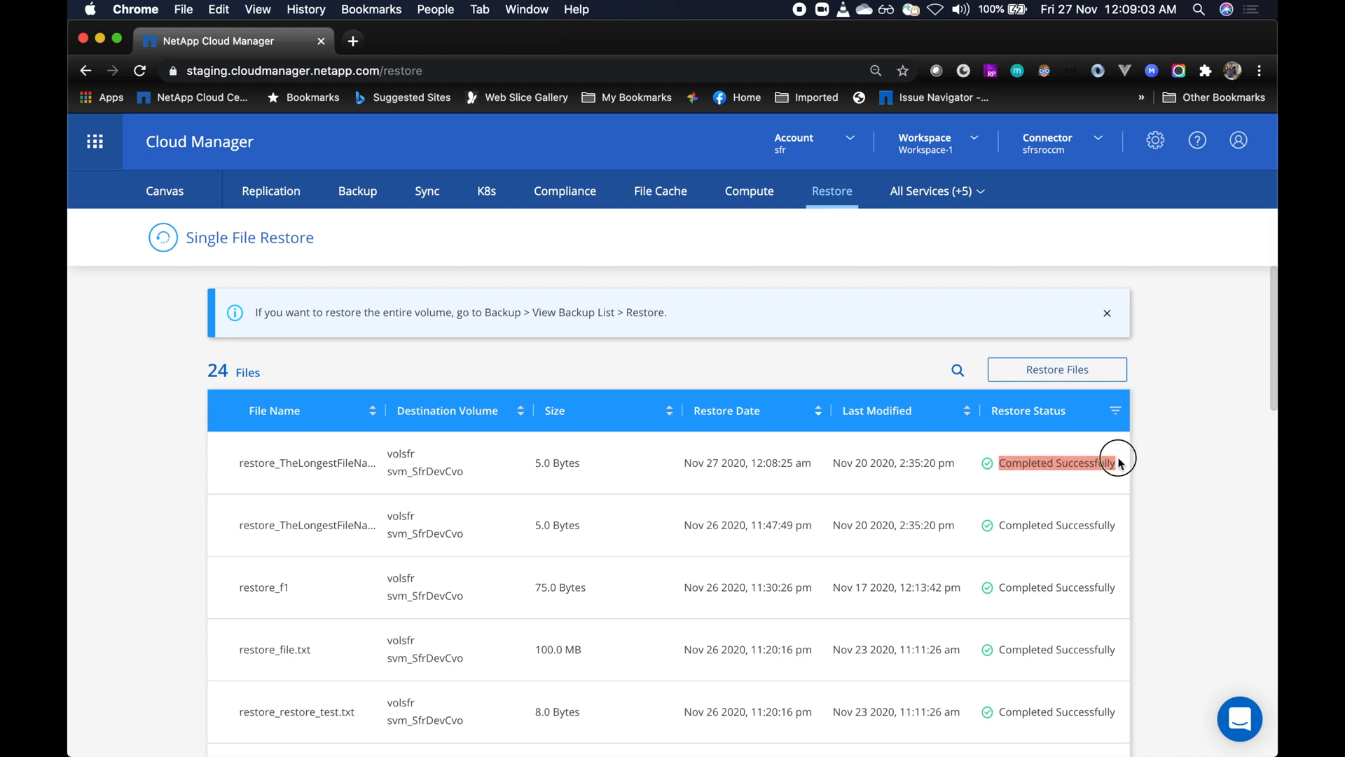
mouse_move(936, 479)
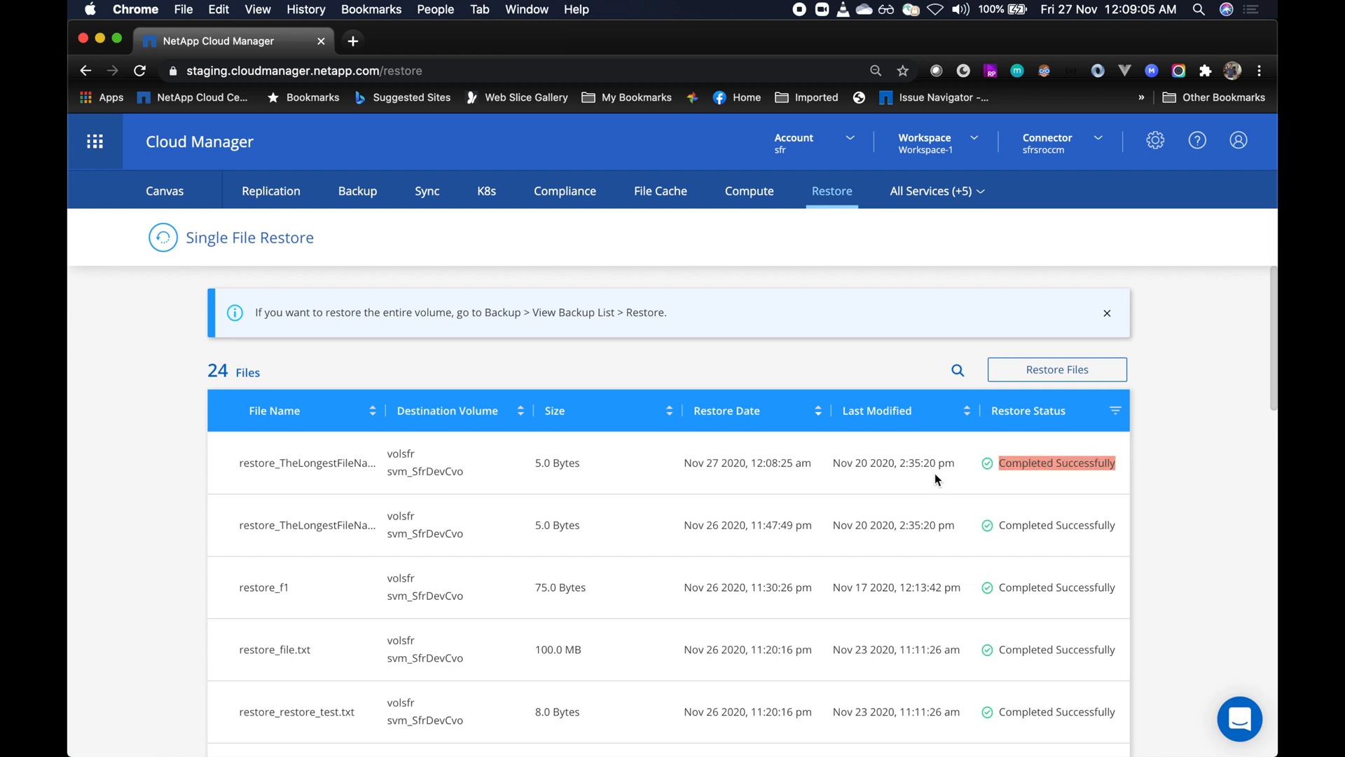